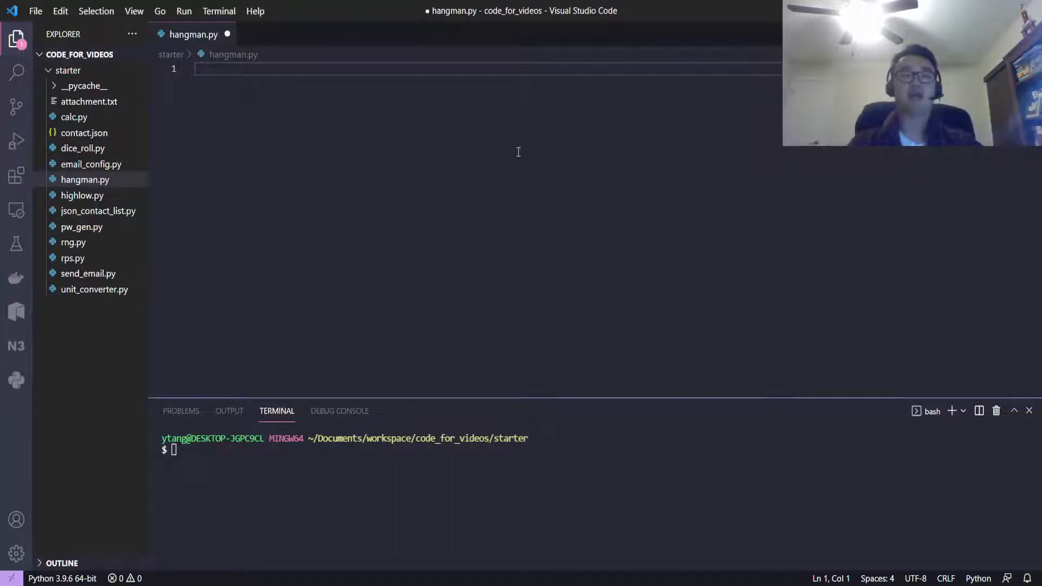
- Import random and start the words list with "pirate" and "python"
text(import ran)
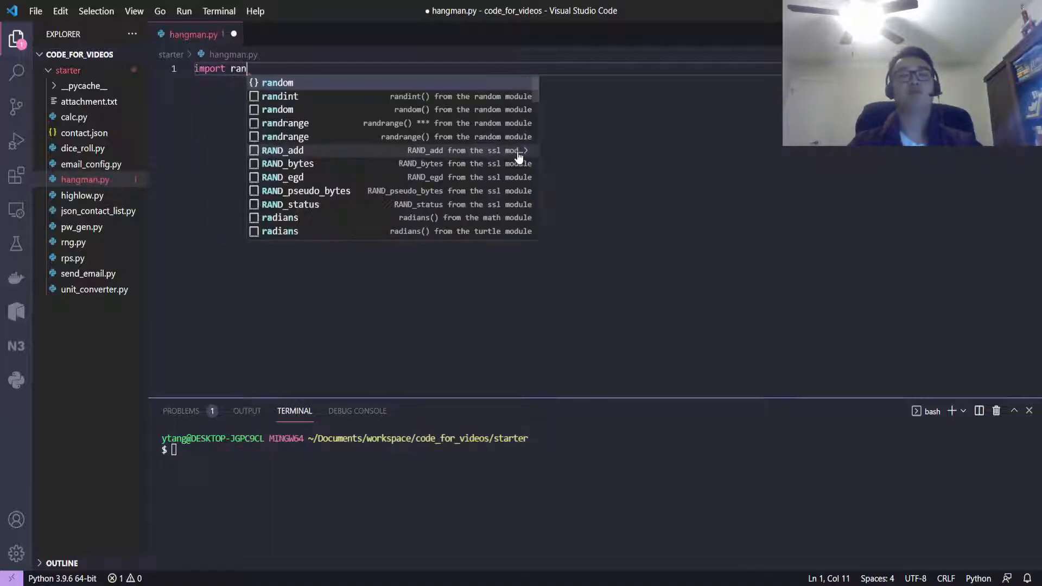
key(Enter)
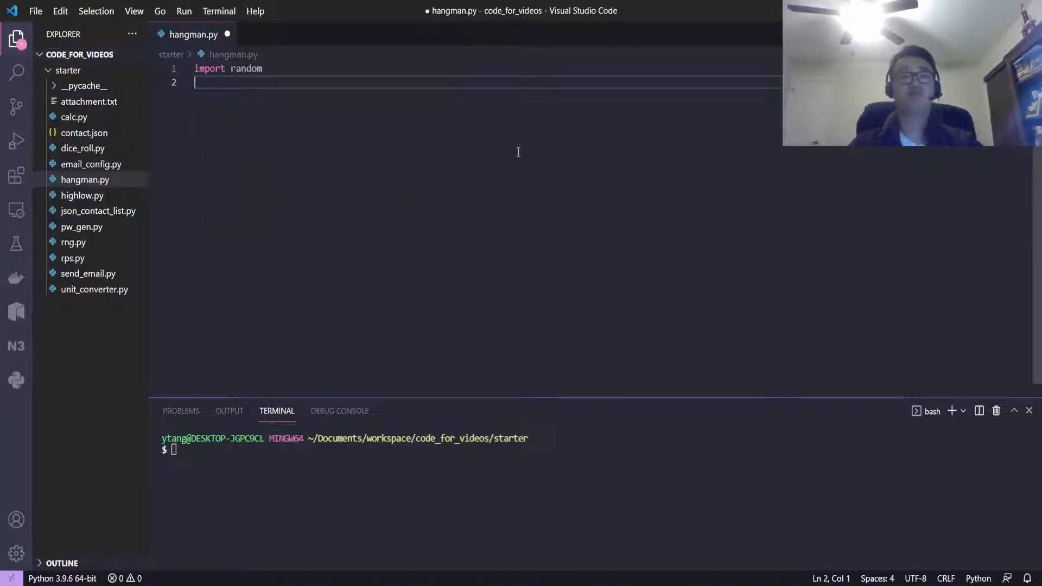
text(words =)
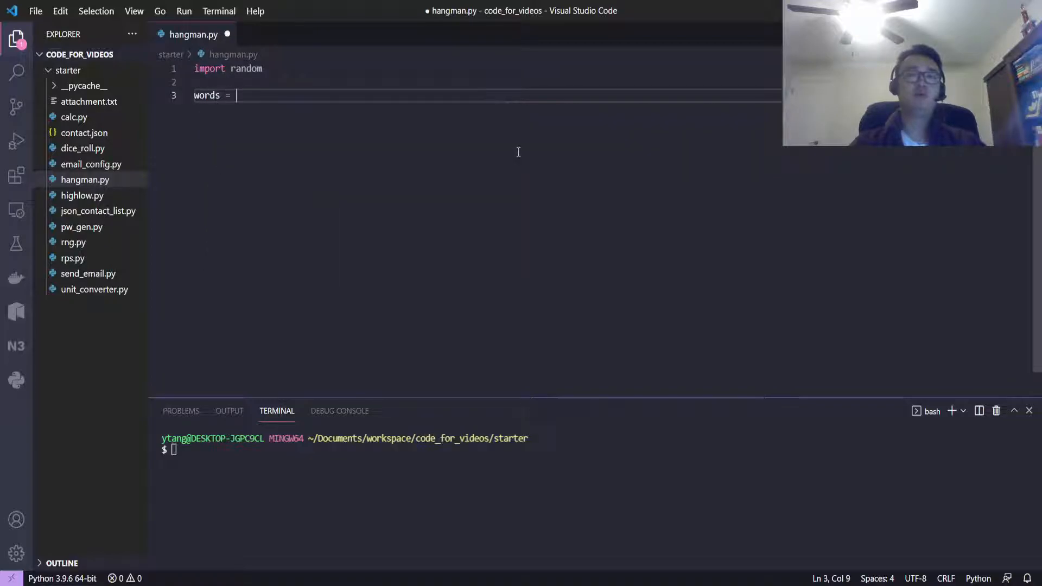
text([""])
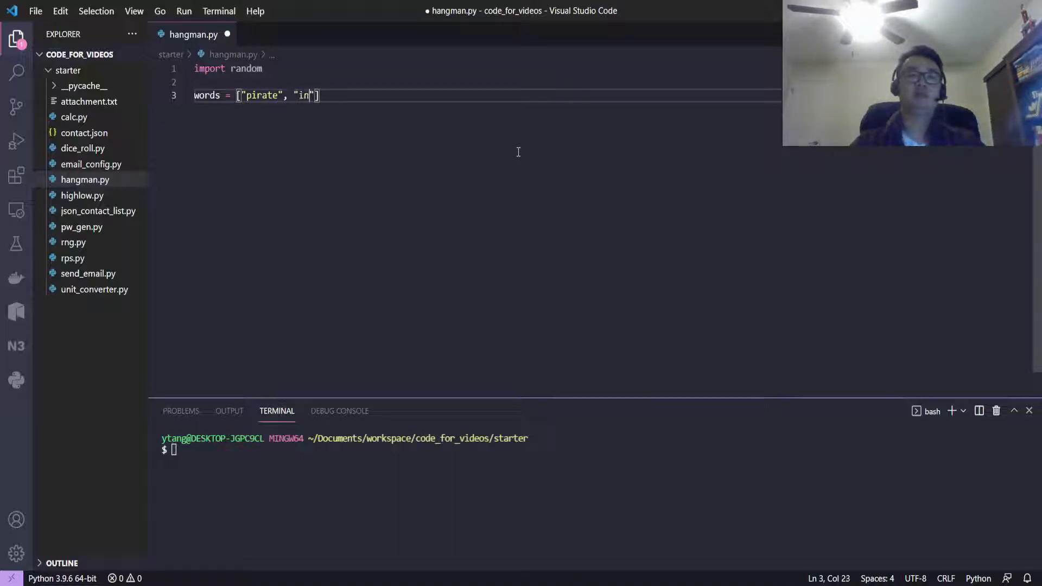
text(ninja)
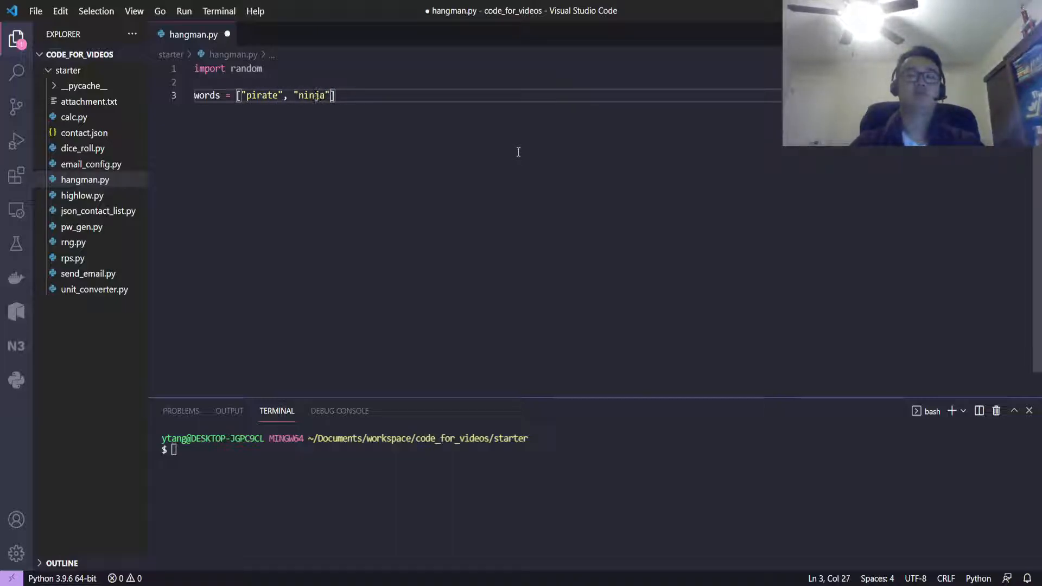
text(py)
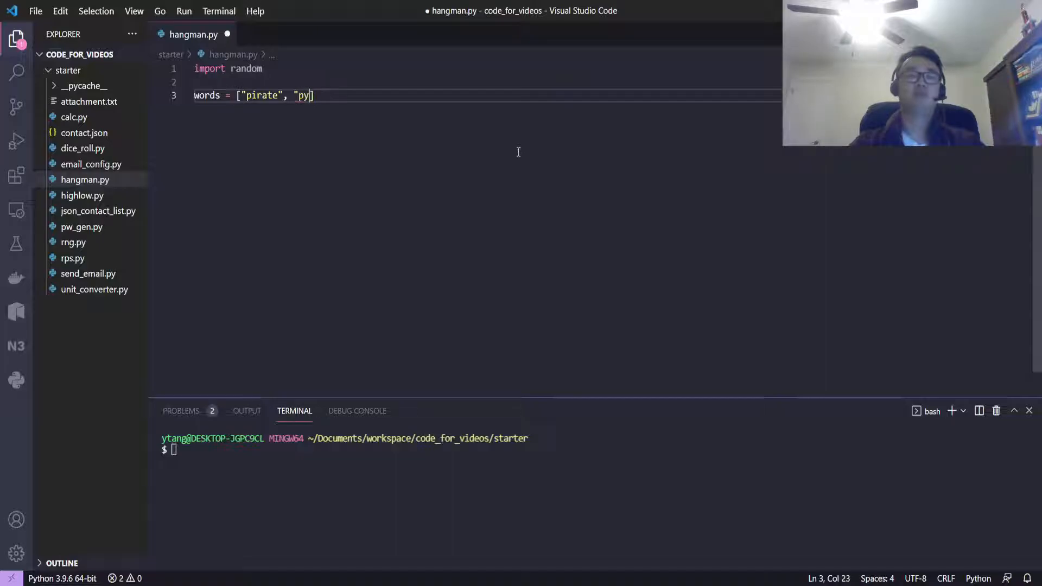
text(thon", ")
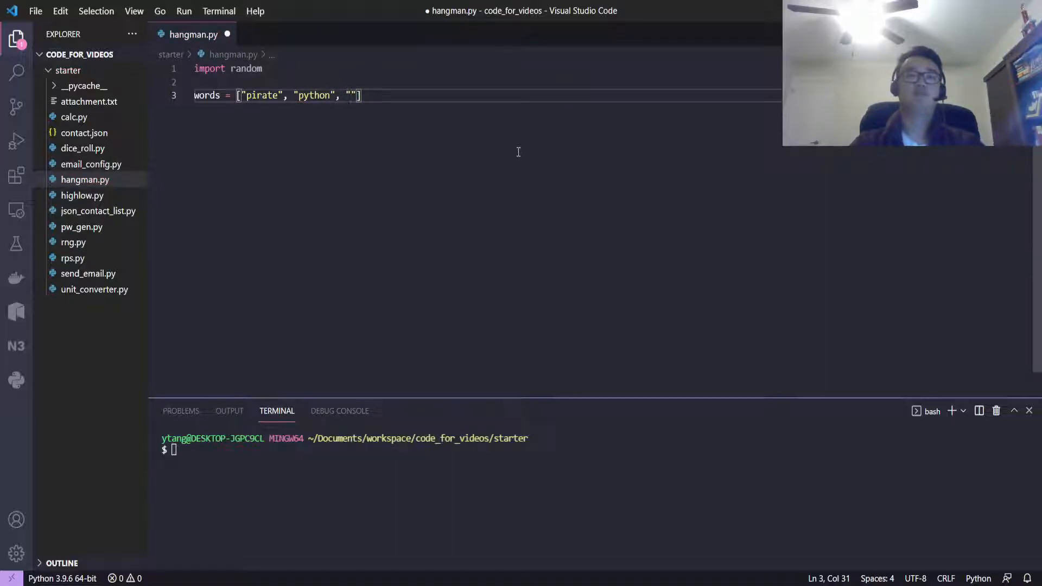
- Finish the words list with "pear", "plum", "high" and "low", then start a new line
text("pear", "appl)
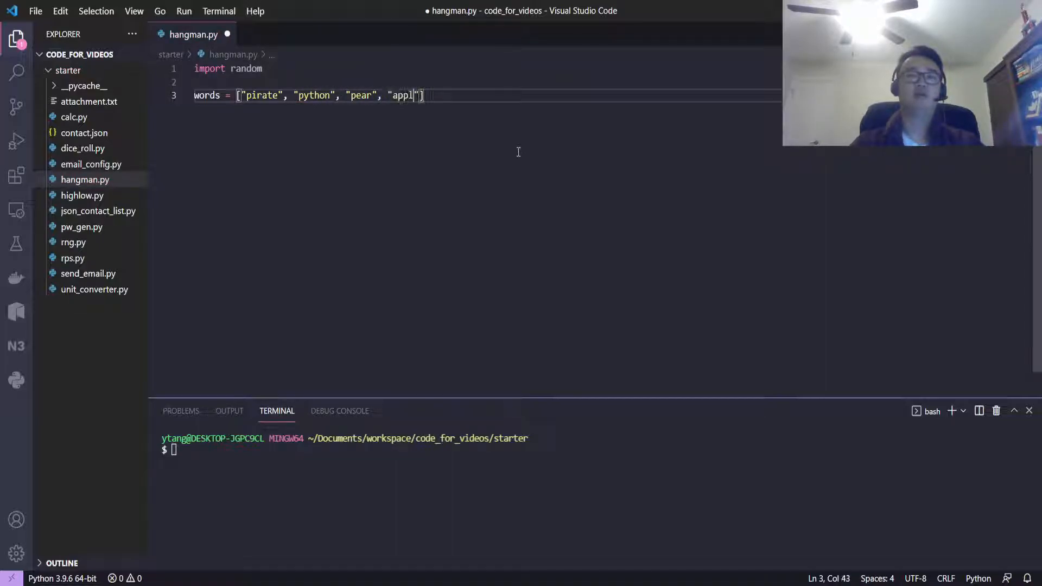
key(Backspace)
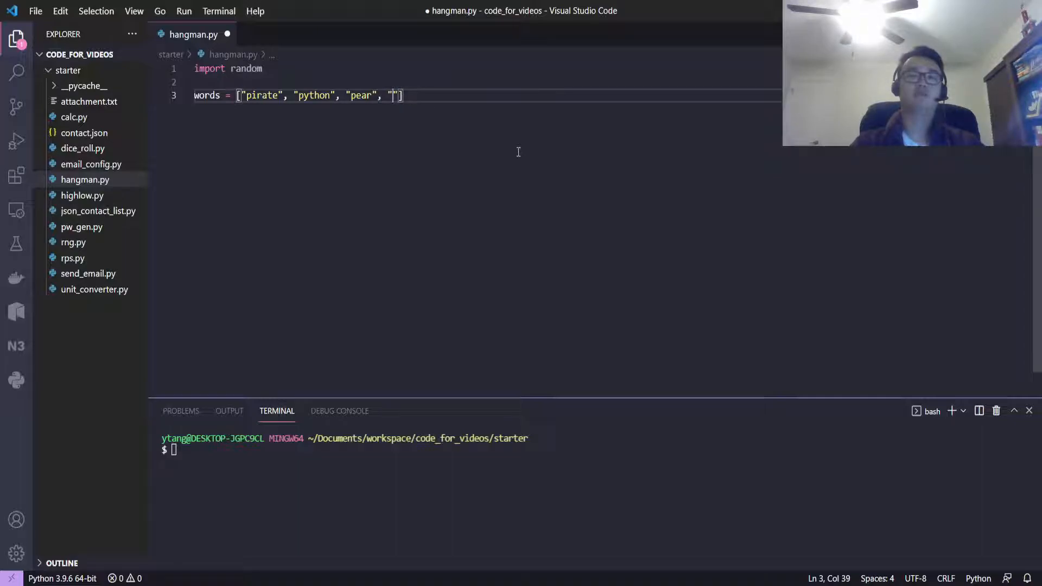
text(grape)
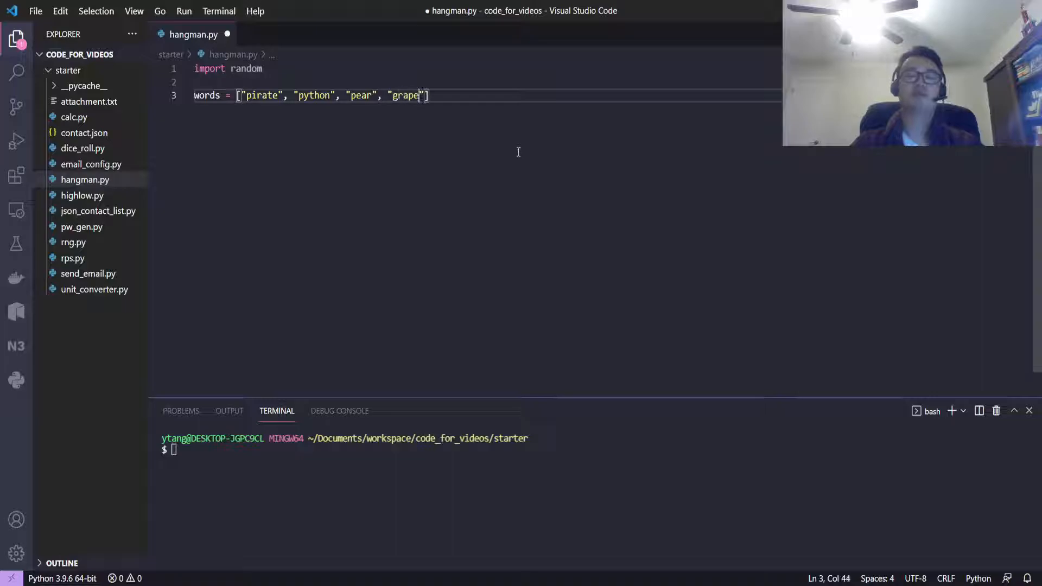
text(,)
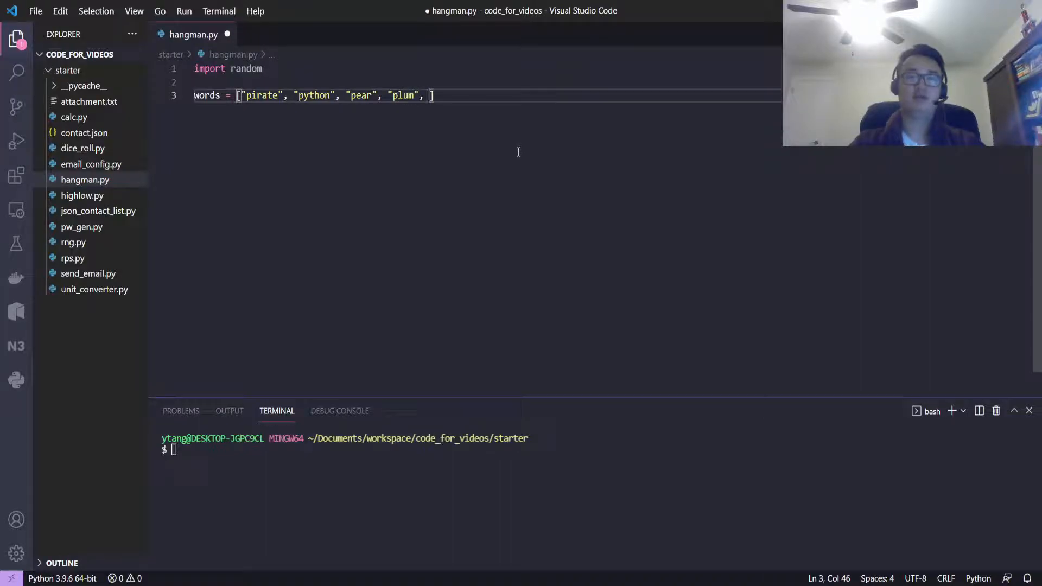
text("")
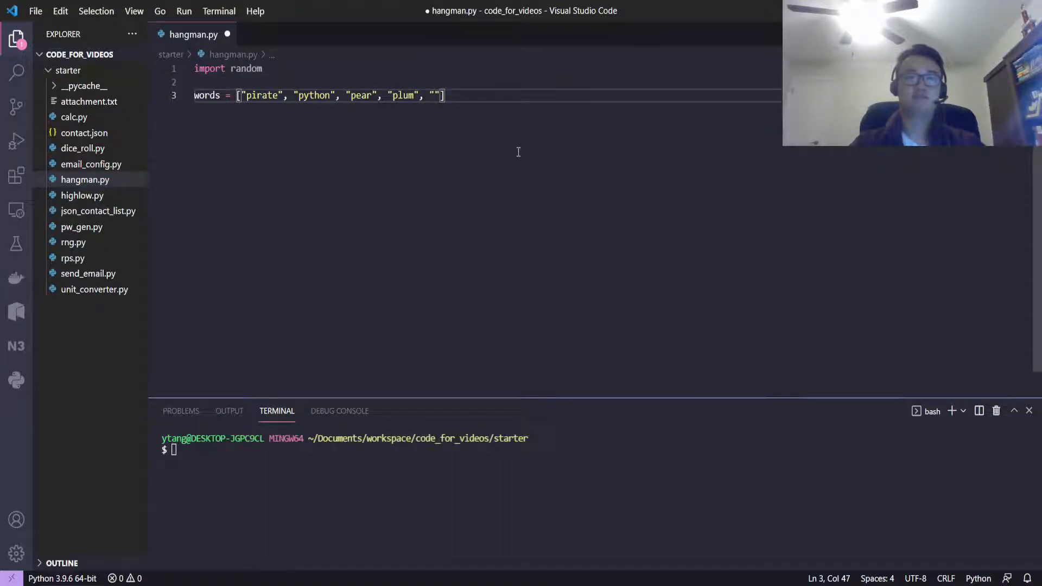
text(per)
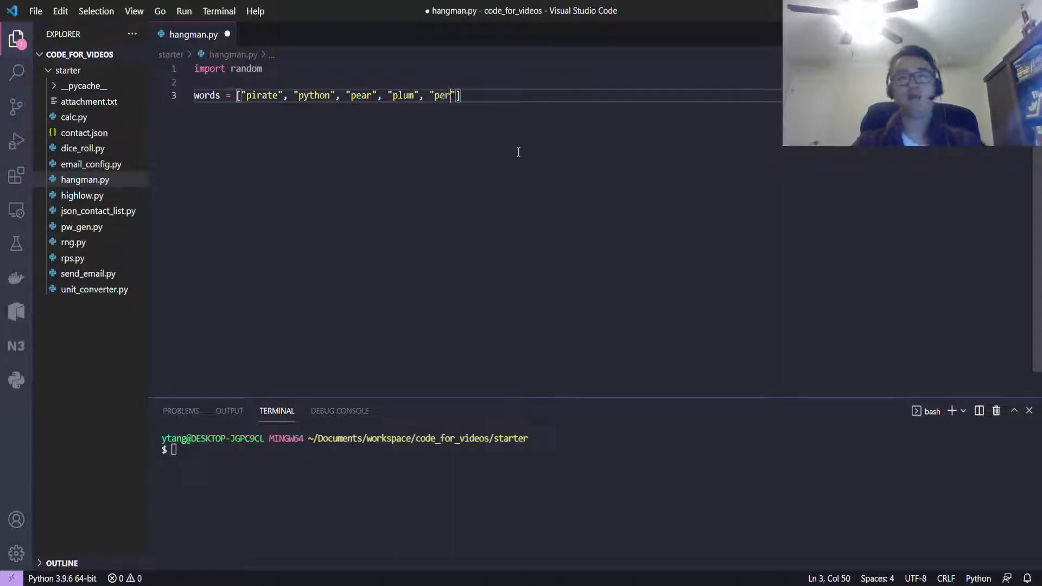
key(Backspace)
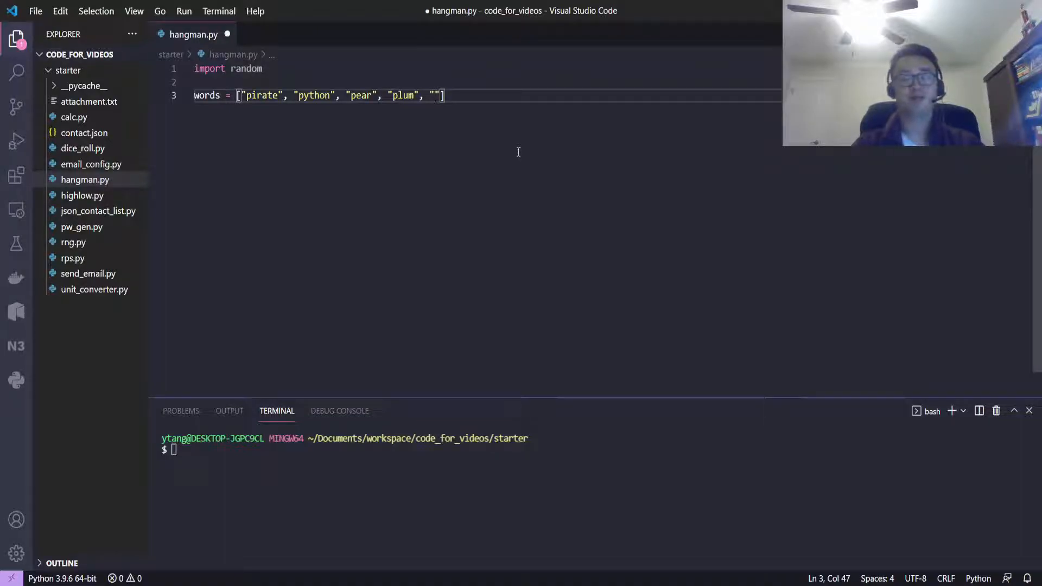
text(tree)
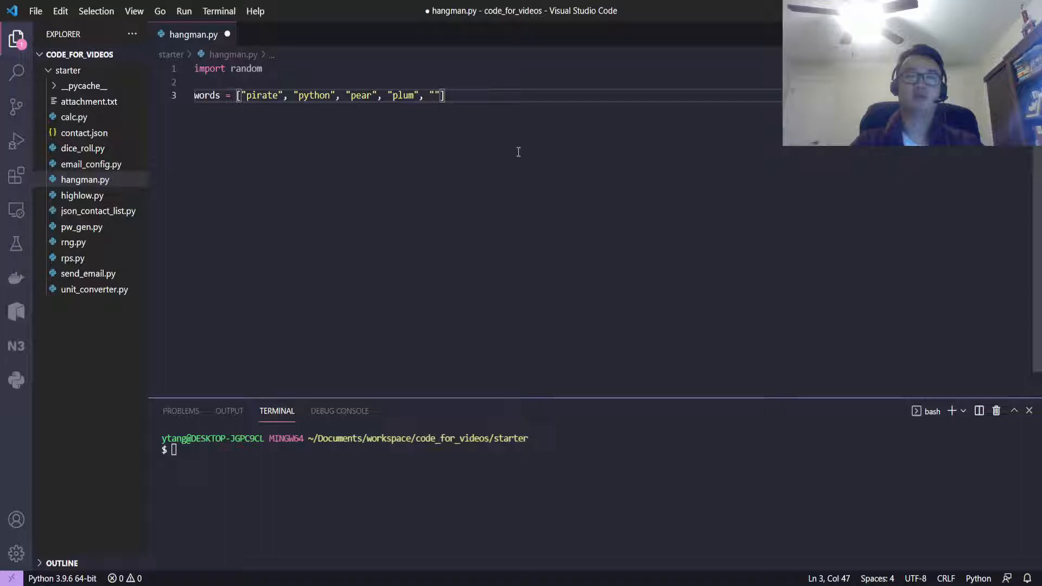
text(high", "low)
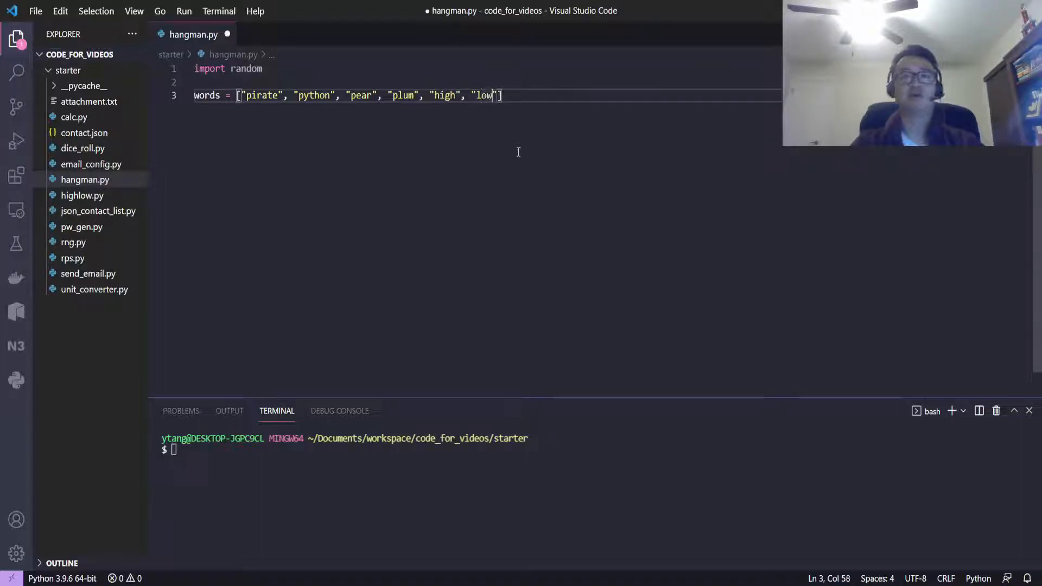
key(Enter)
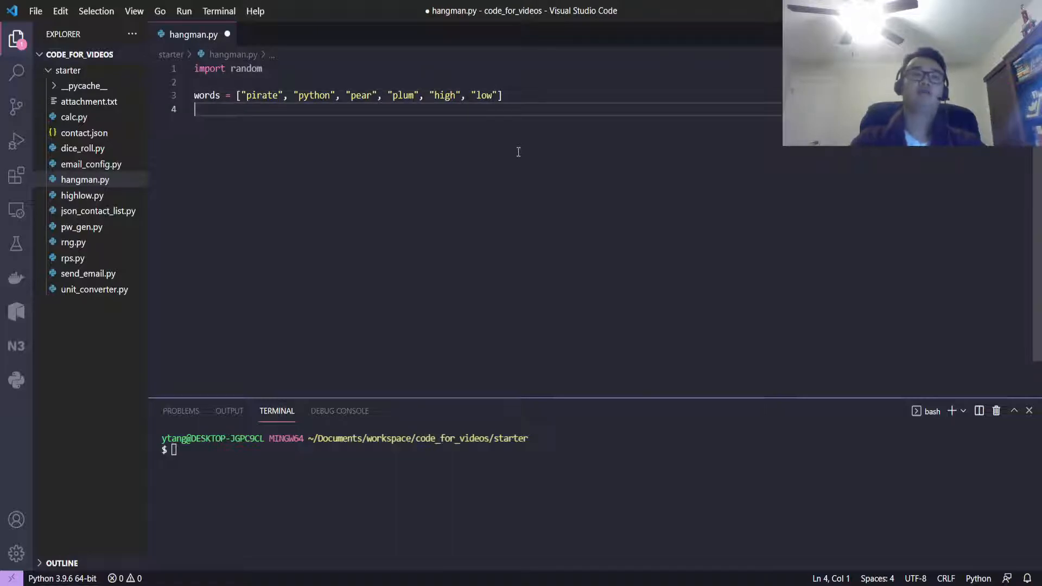
- Add word = words[random.randint(0, 5)] to pick a random word, then start a new line
text(word =)
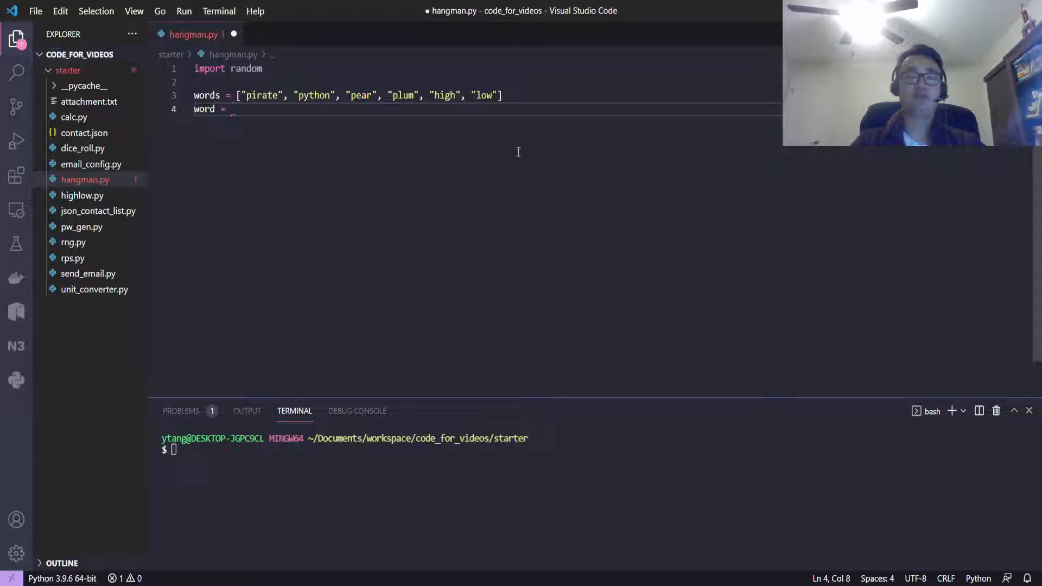
text(words[)
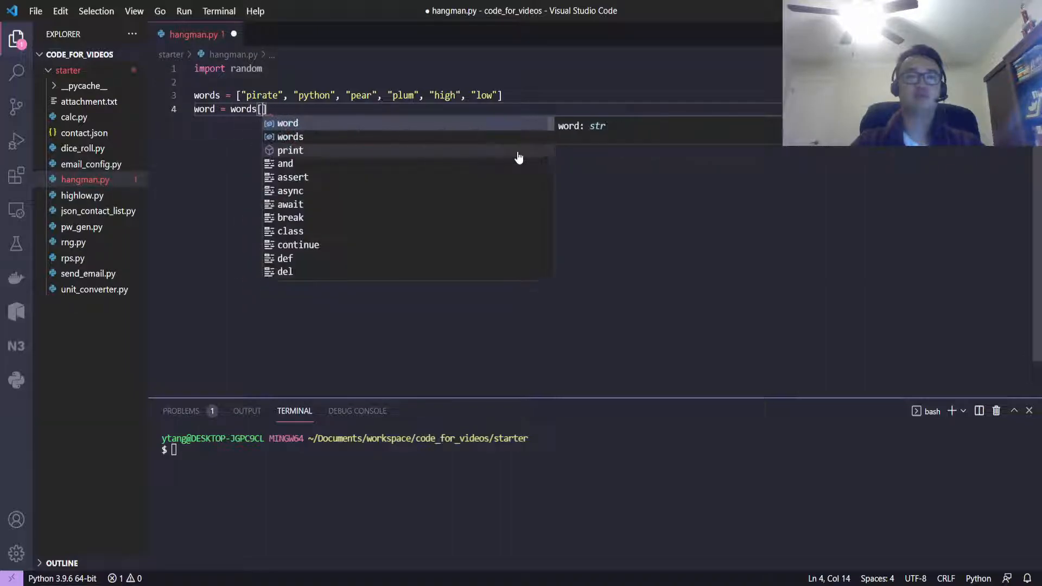
text(r)
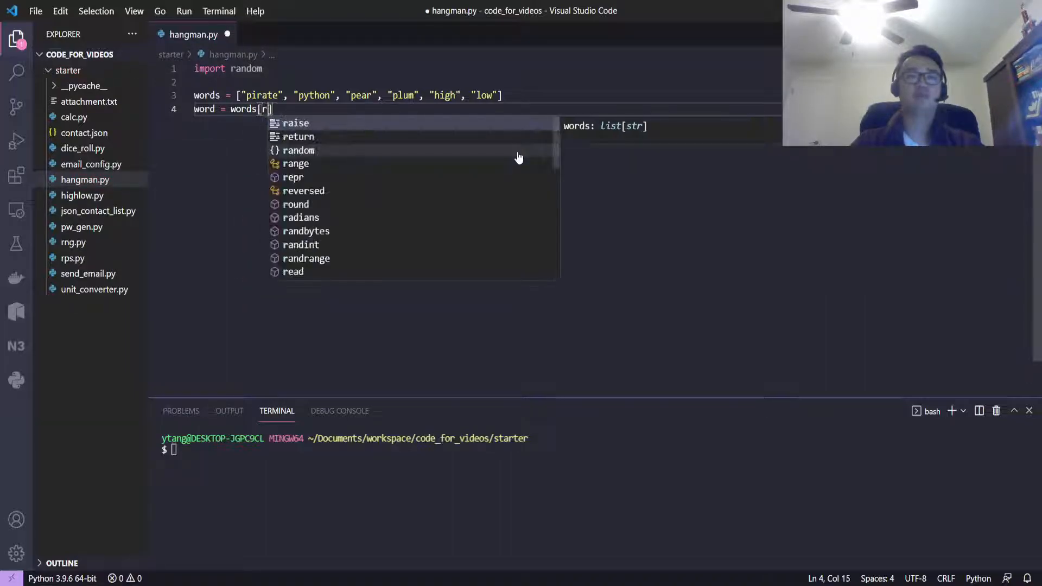
text(andom)
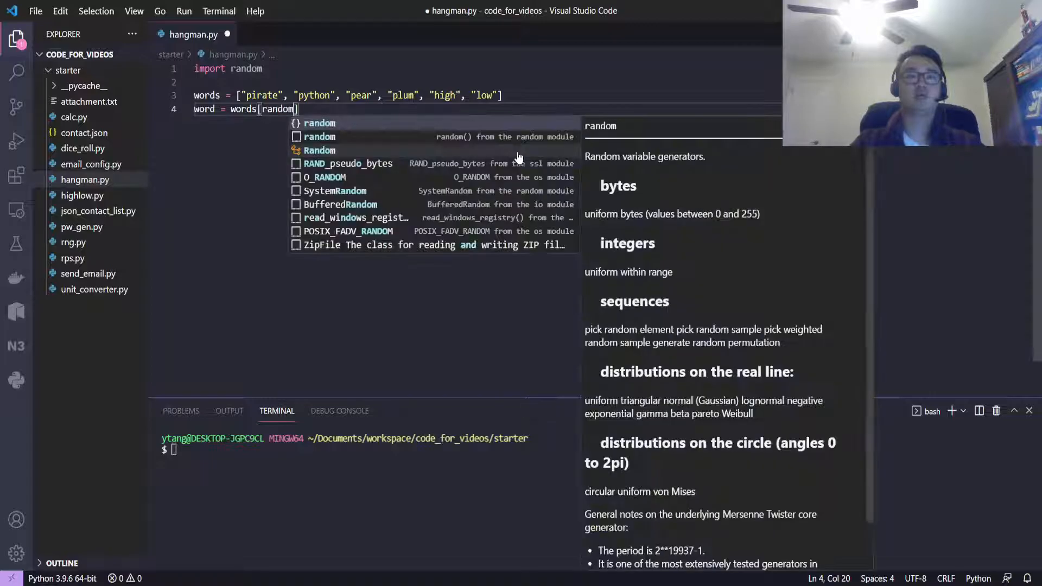
text(.randint)
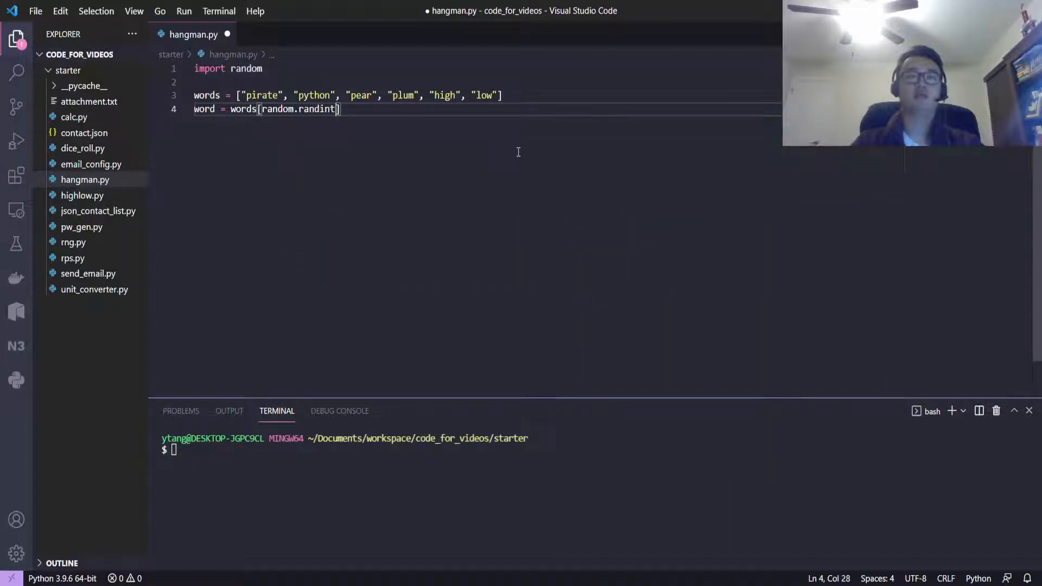
text((0, 5)
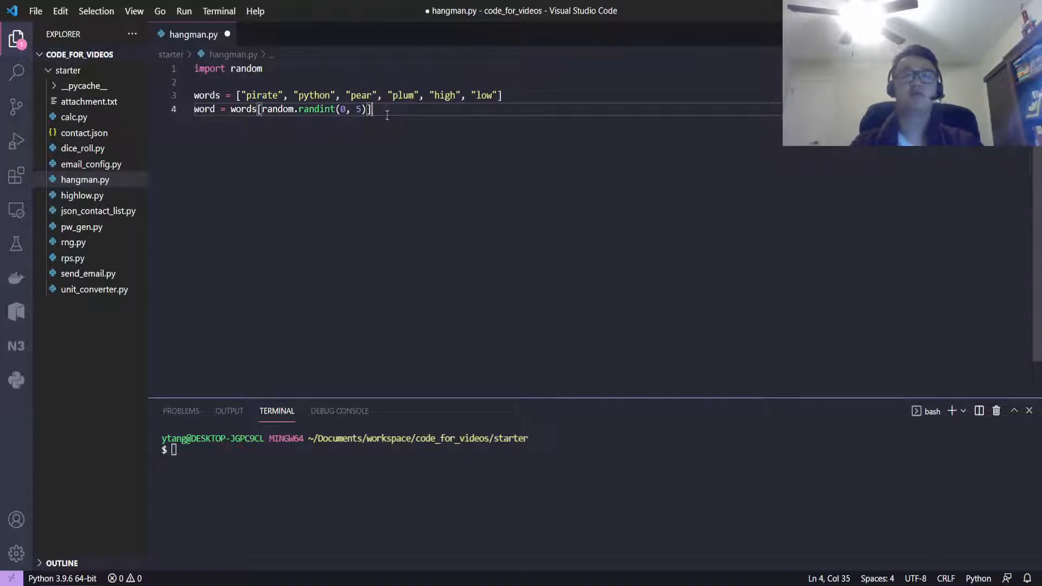
key(Enter)
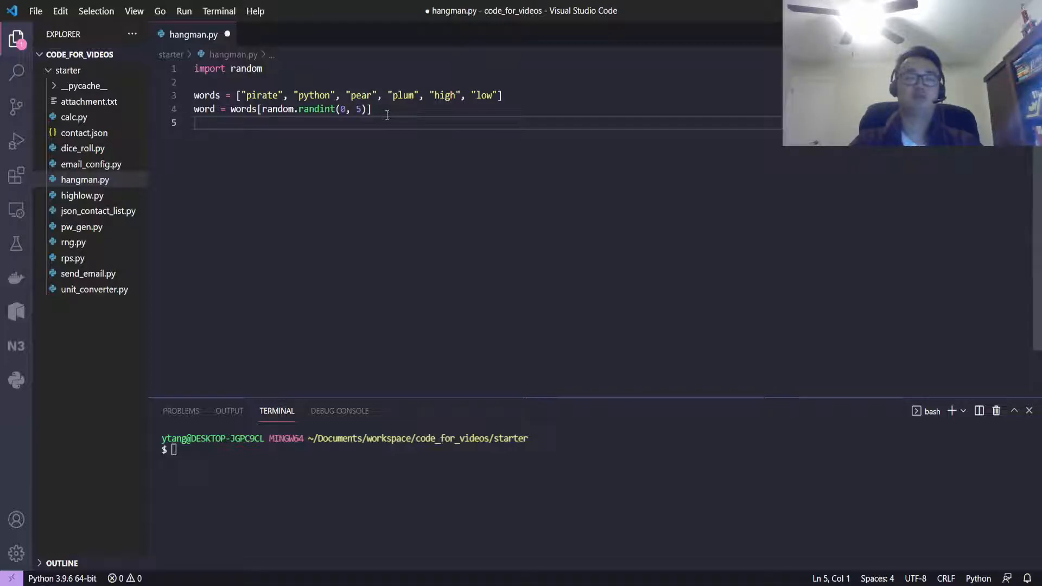
- Add blanks = "_"*len(word) and print(blanks) below the word choice
text(blanks =)
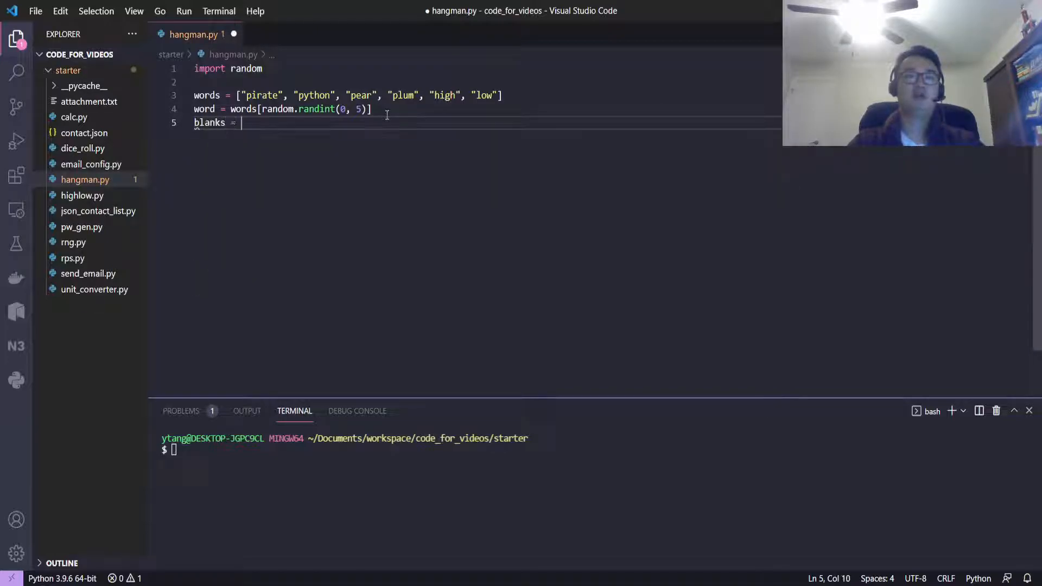
text(")
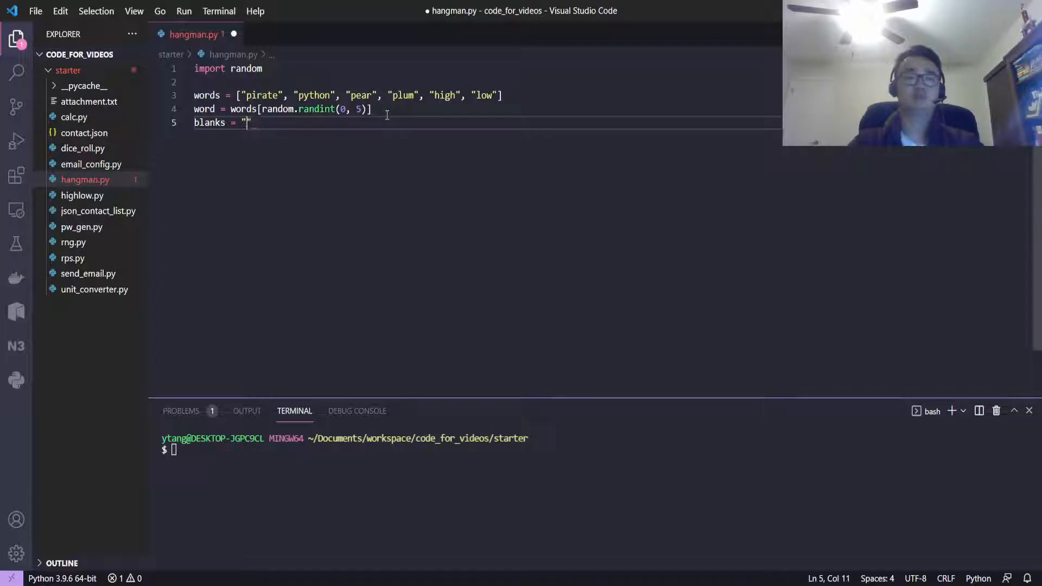
text(_)
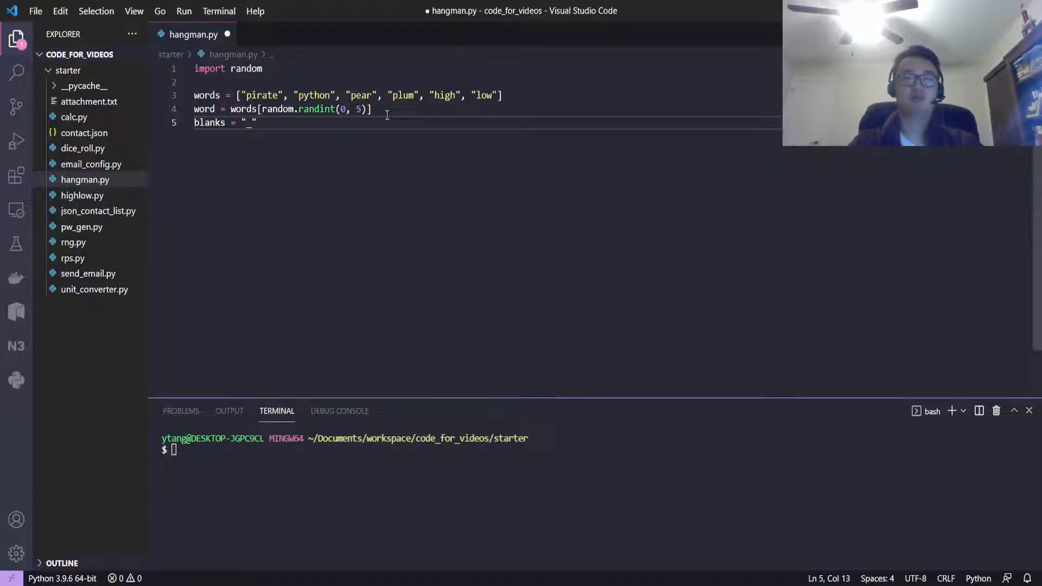
text(*len(word))
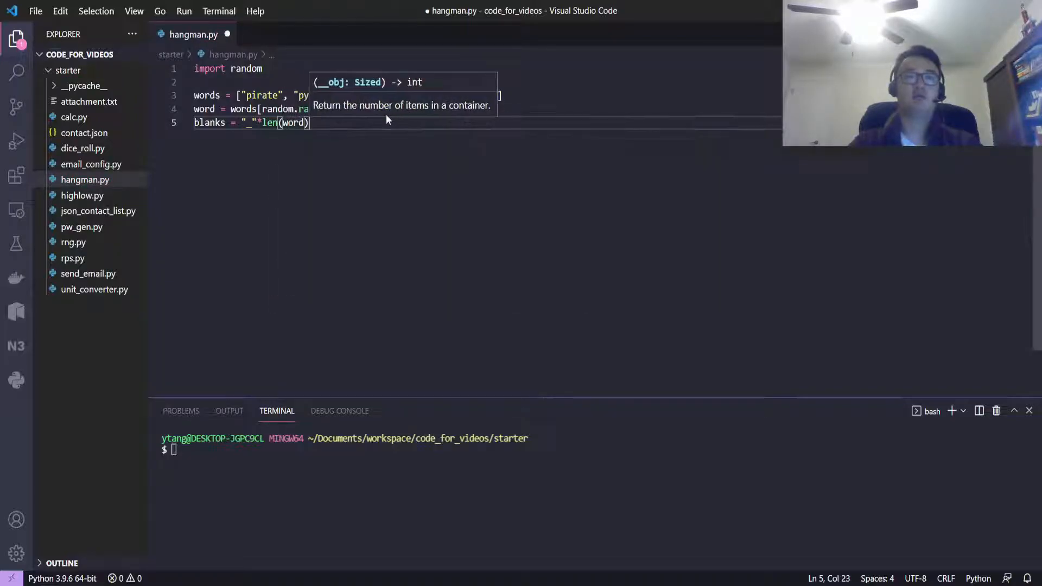
text(print()
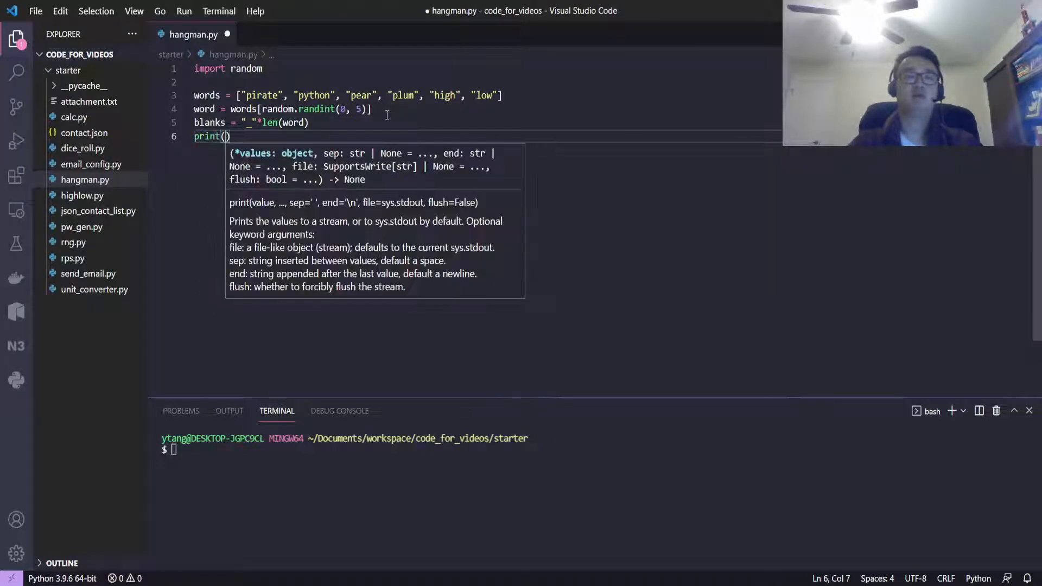
text(blanks)
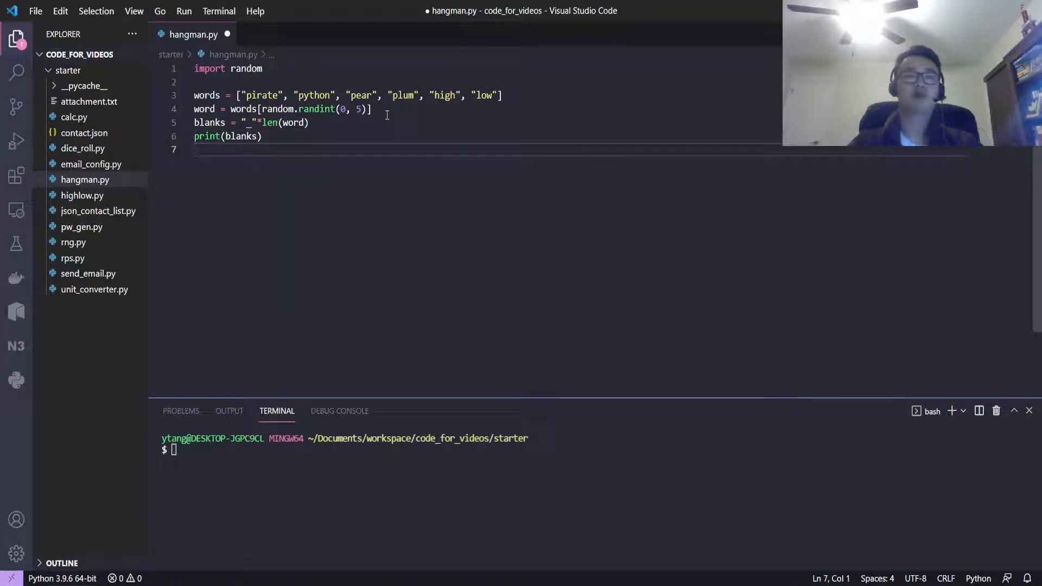
text(g)
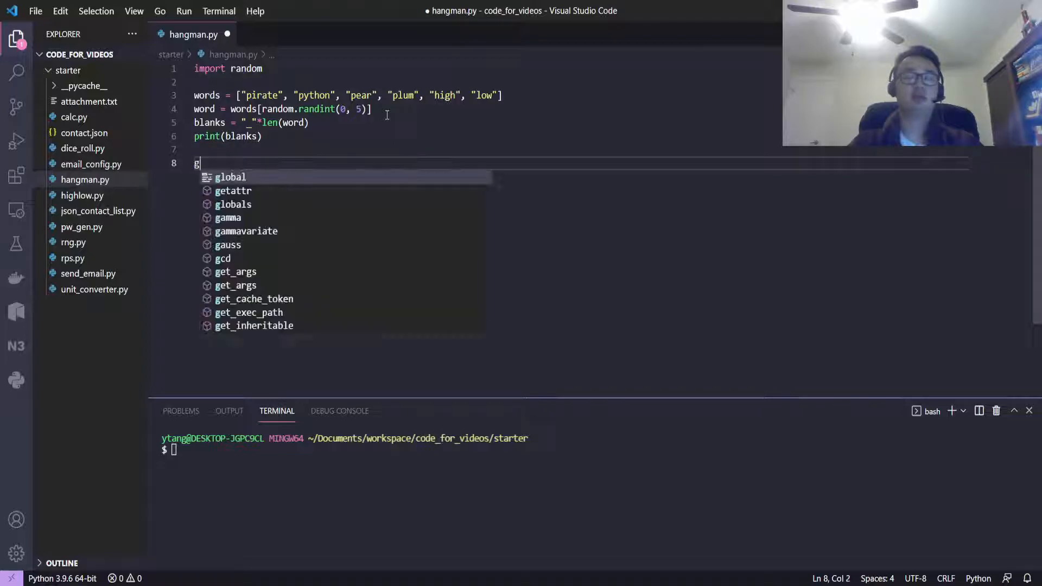
- Add guessing = True, strikes = 0, a while loop reading input("Guess a letter! "), and if guess in word:
text(uessing = True)
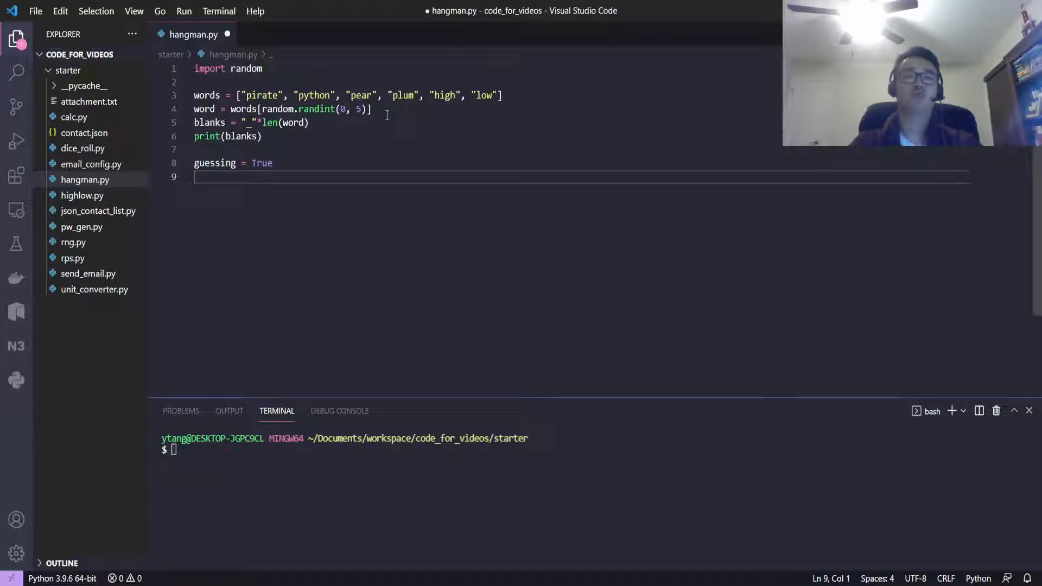
text(spt)
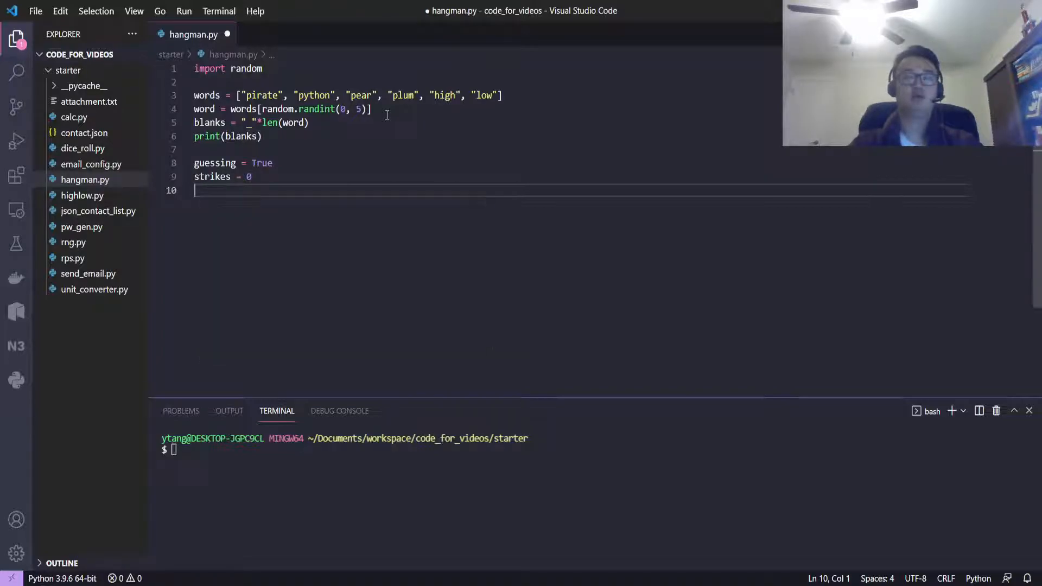
text(while guessing and strikes < 5:)
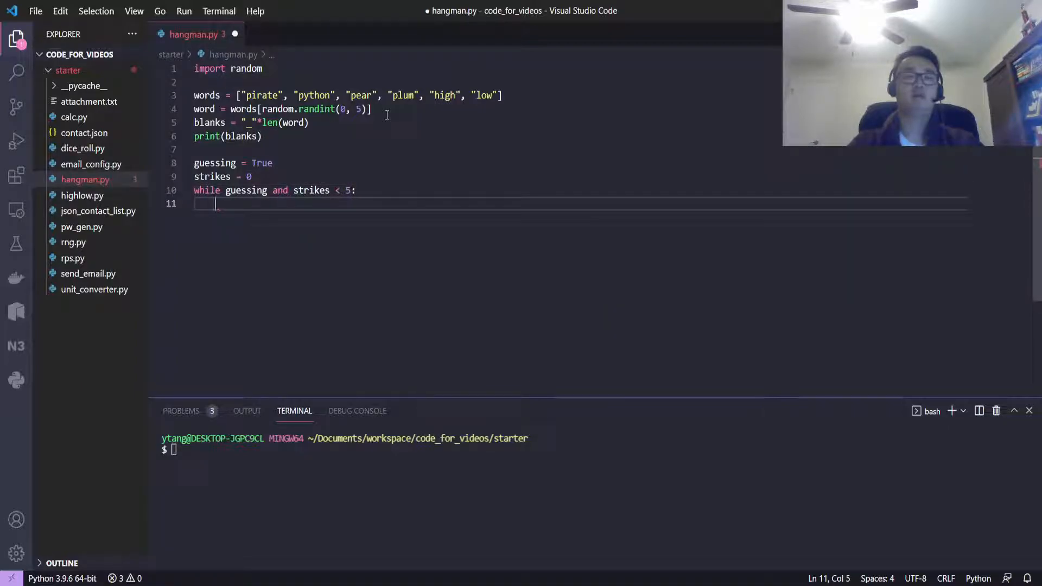
text(guess = input("")
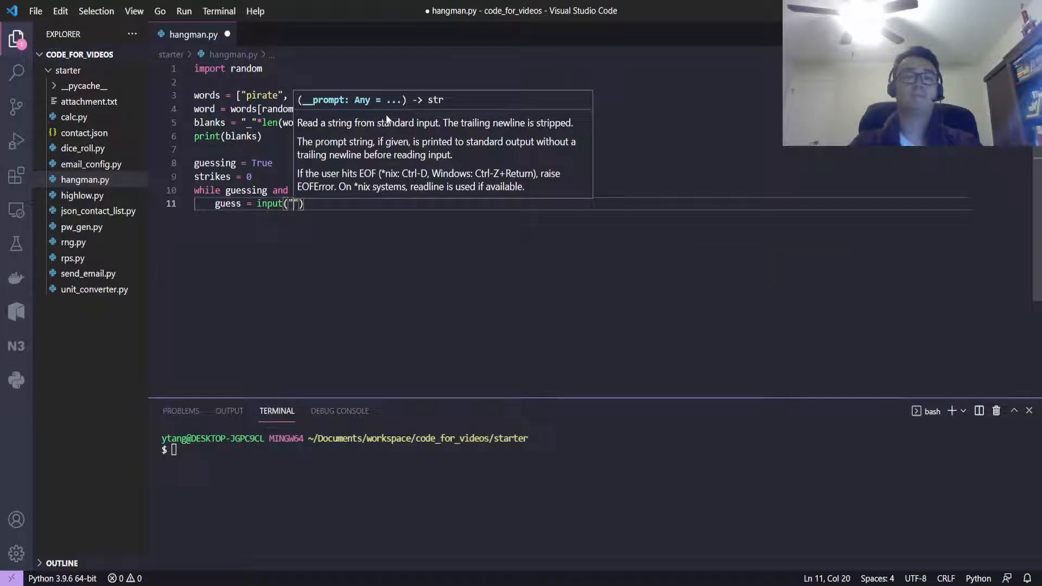
text(Guess a letter!)
text(if guess in)
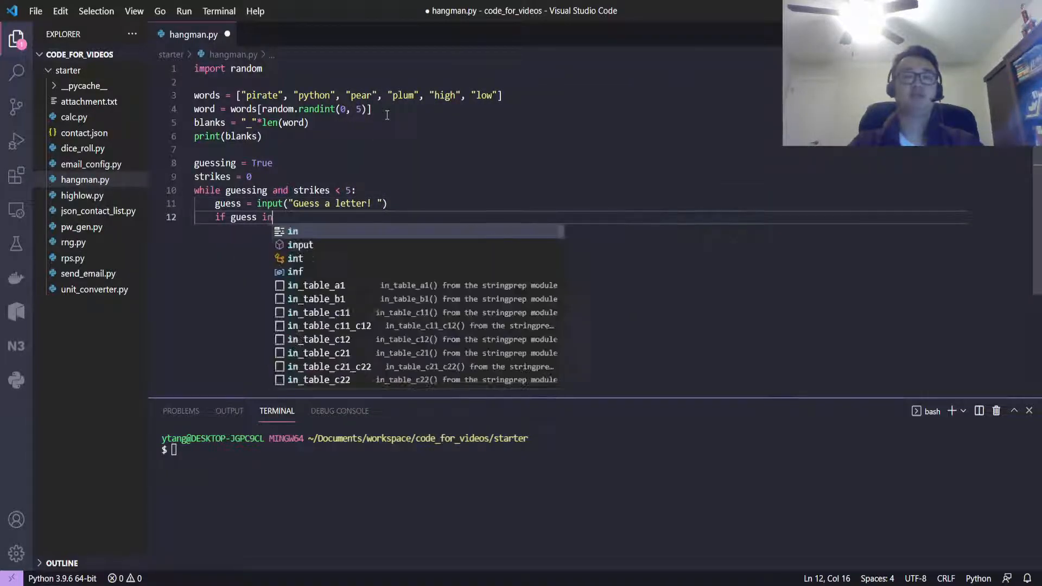
text(word:)
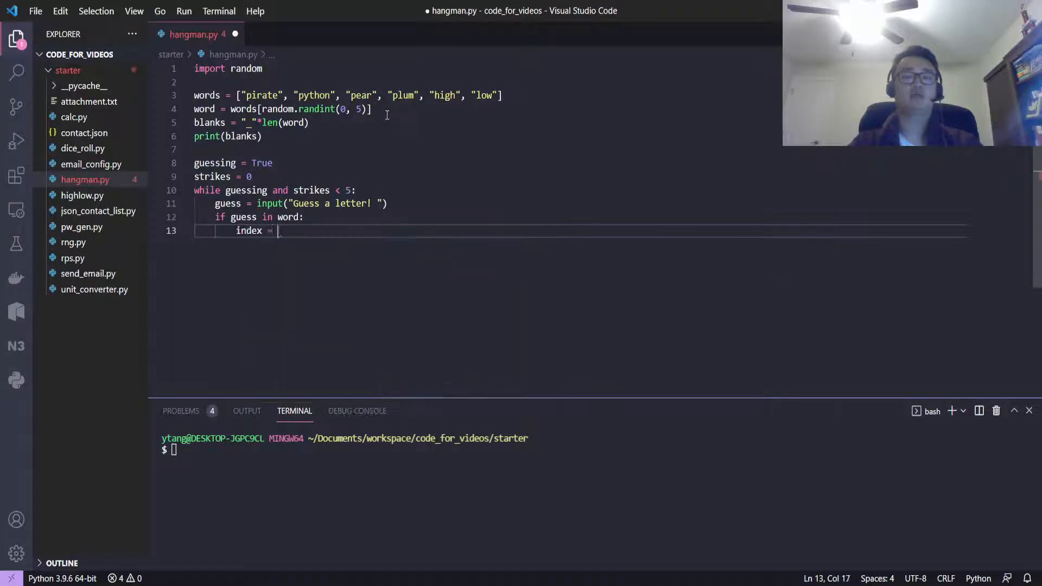
- Under the if, set index = word.find(guess), splice guess into blanks at index, and begin else
text(word.find(guess)
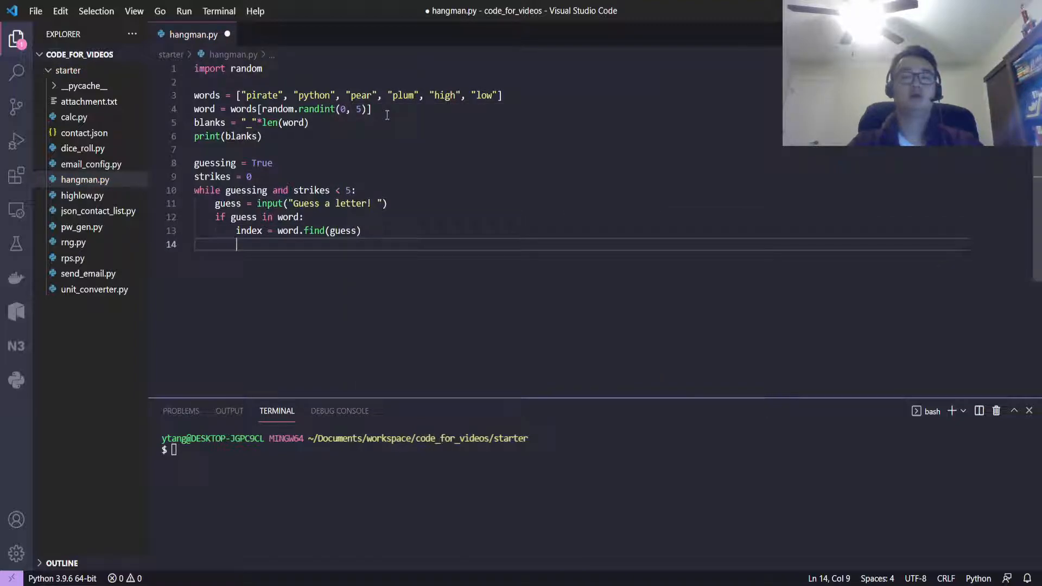
text(blanks = b)
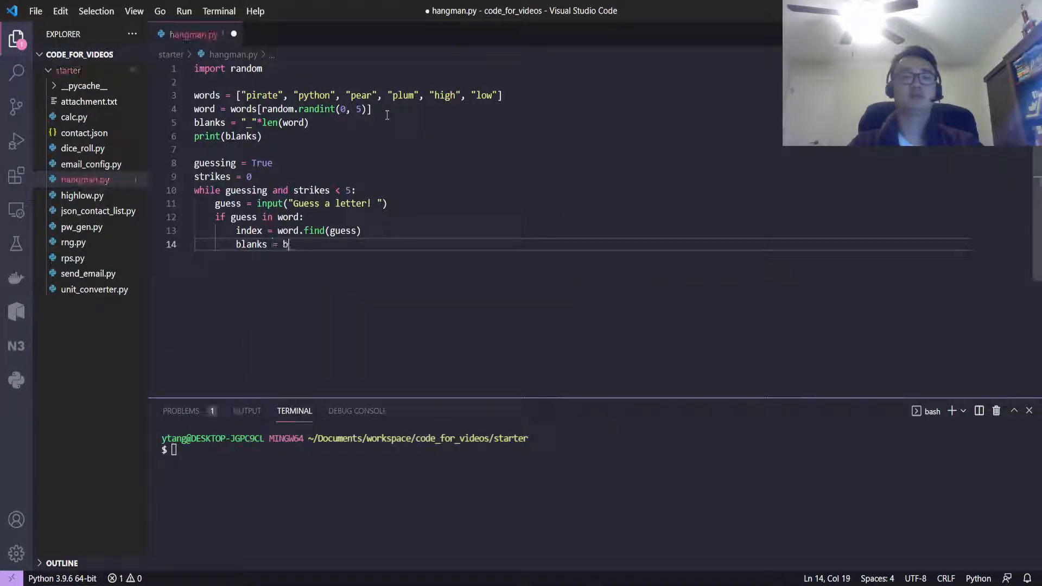
text(lanks[:])
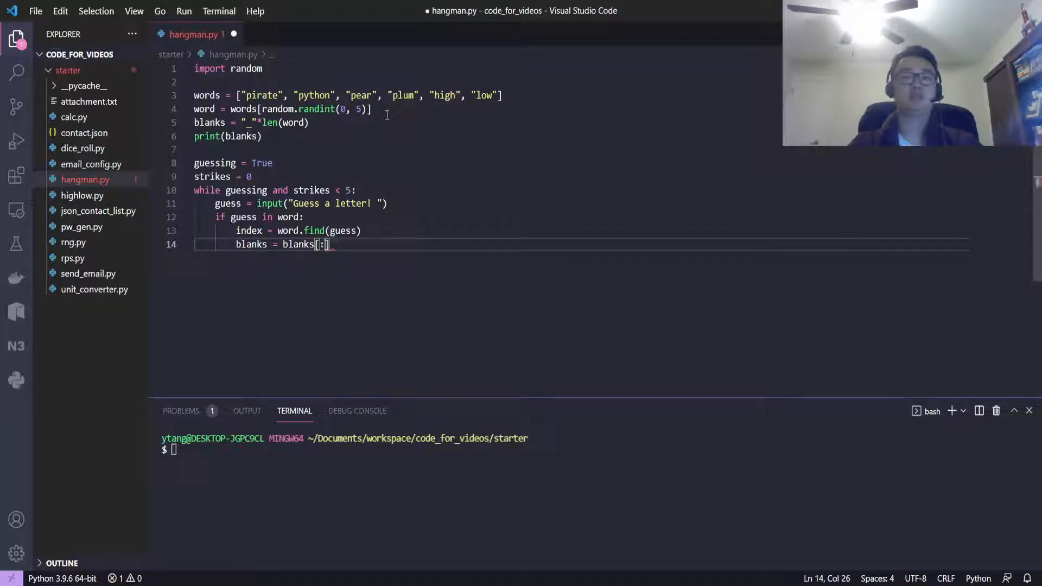
text(index)
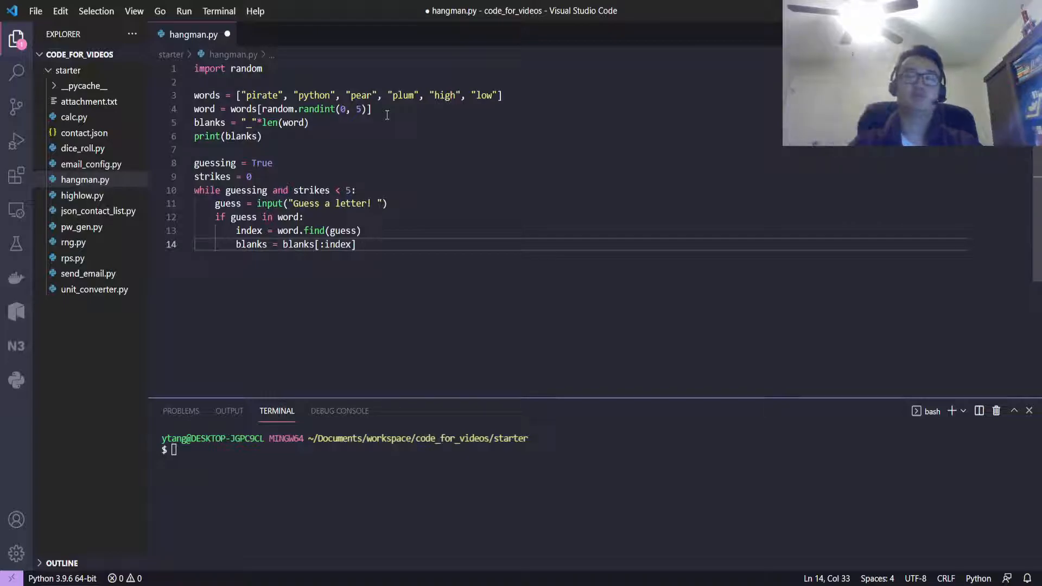
text(+ guess +)
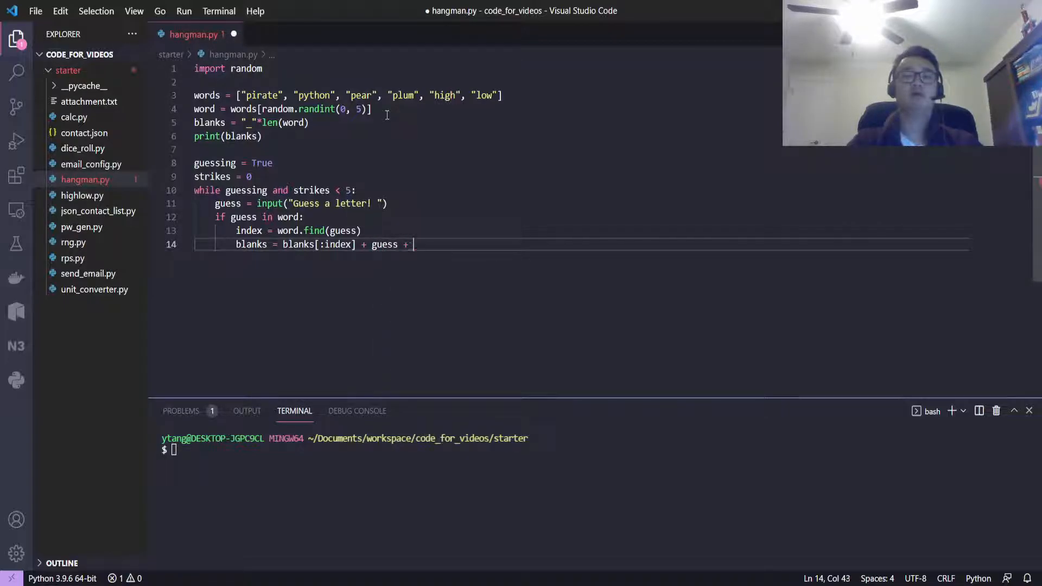
text(blanks[index+1:])
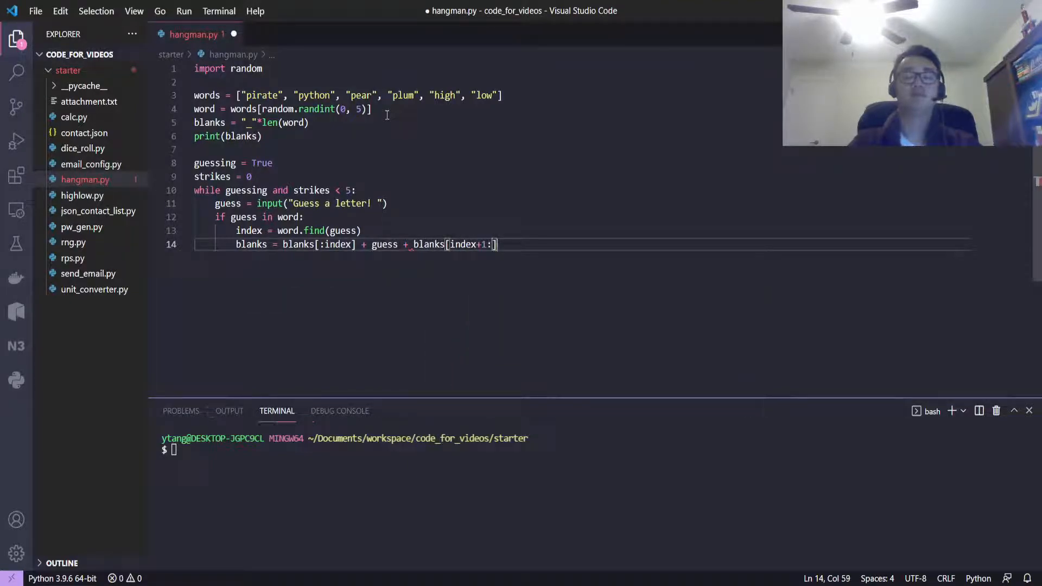
text(else:)
text(strikes)
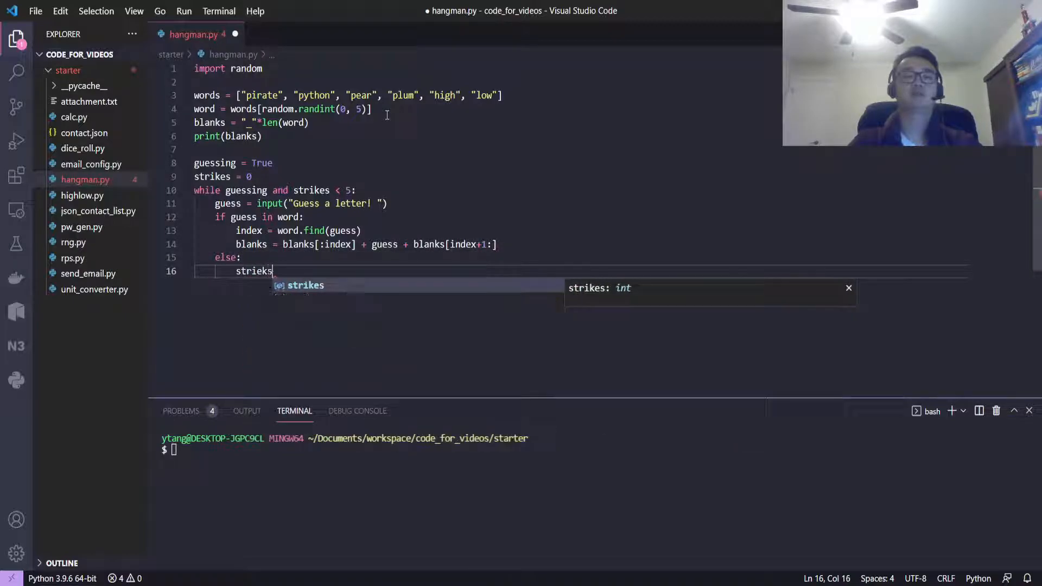
- In the else branch, add strikes += 1 and print(f"You have {strikes} strikes")
text(+= 1)
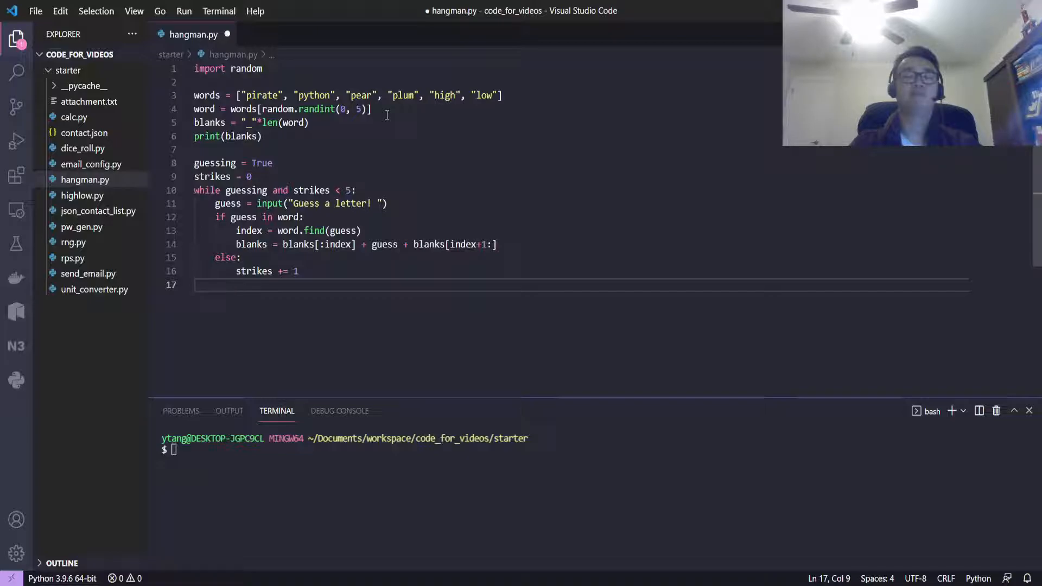
text(print(f""))
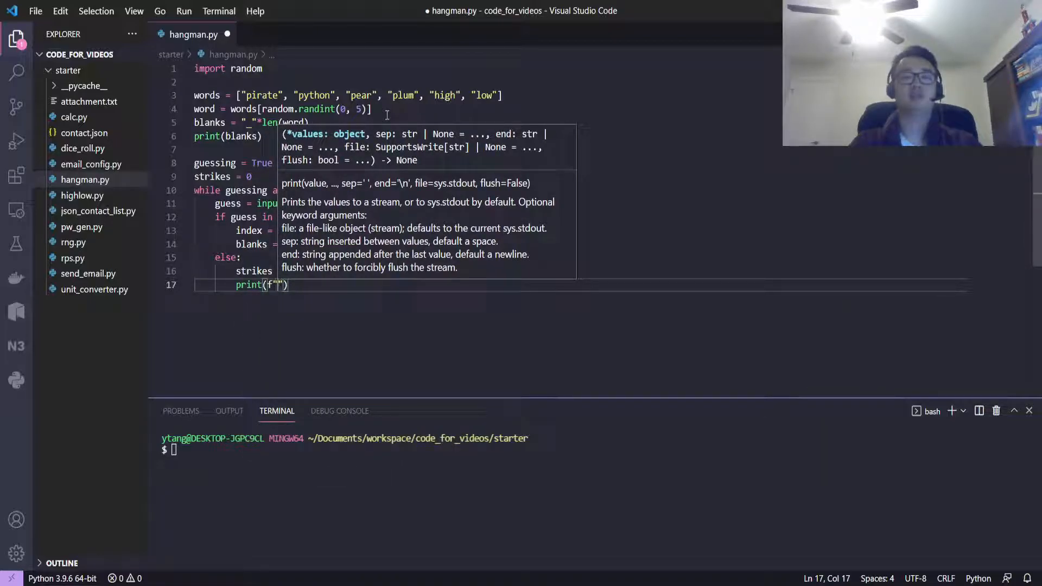
text(You)
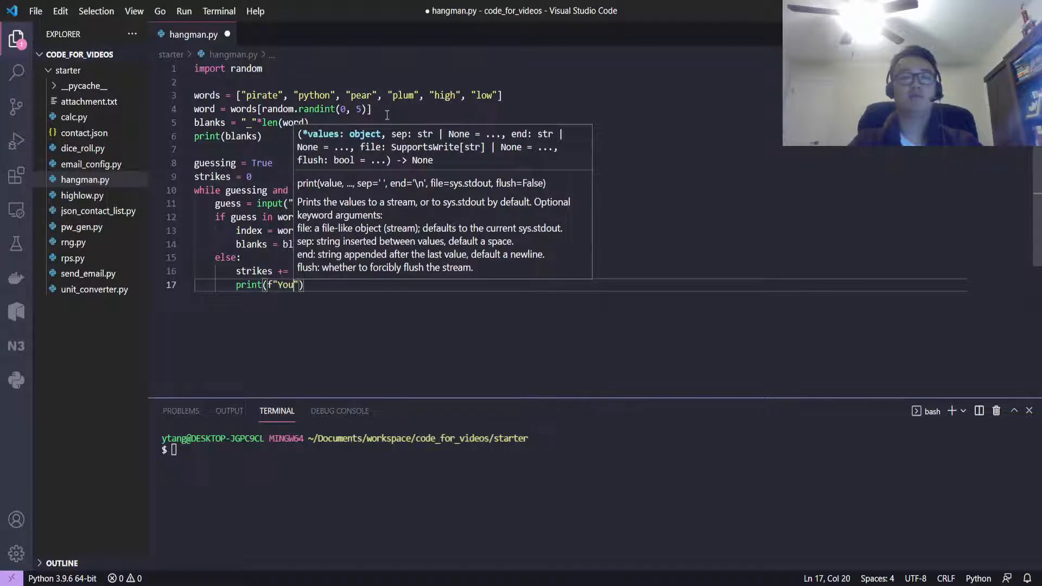
text(you)
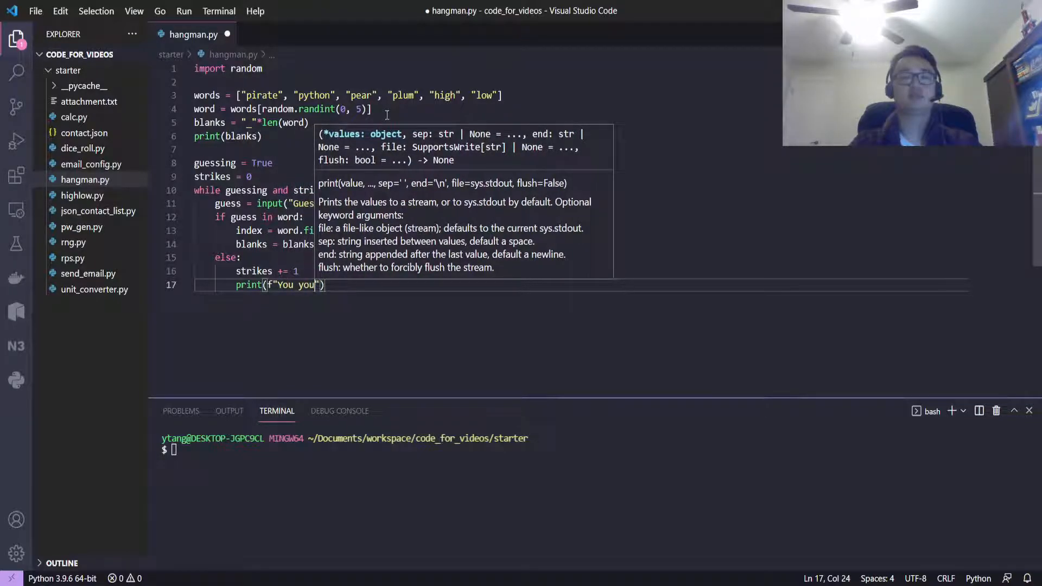
text(have {s)
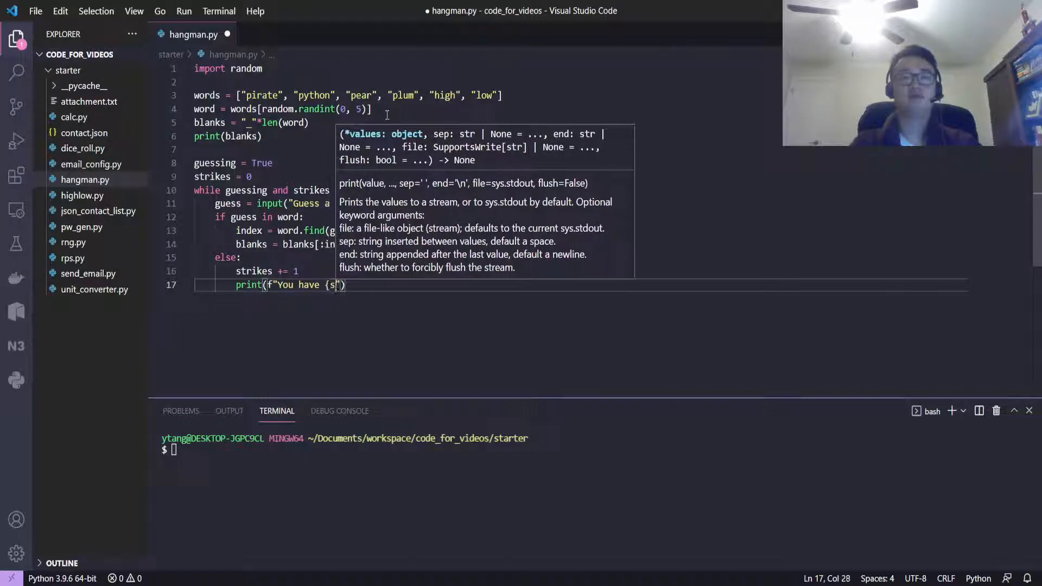
text(trikes} strikes)
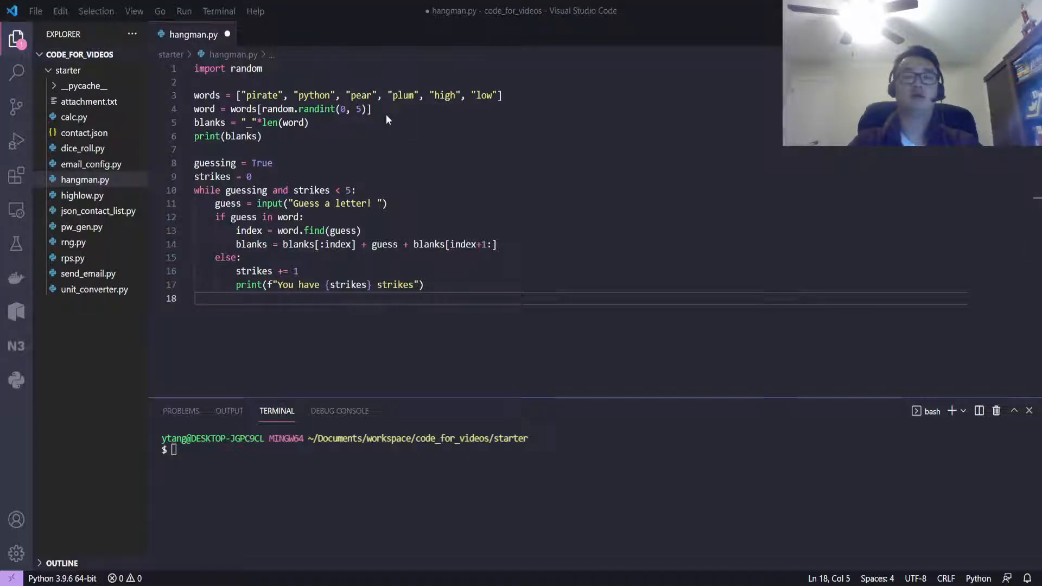
text(print()
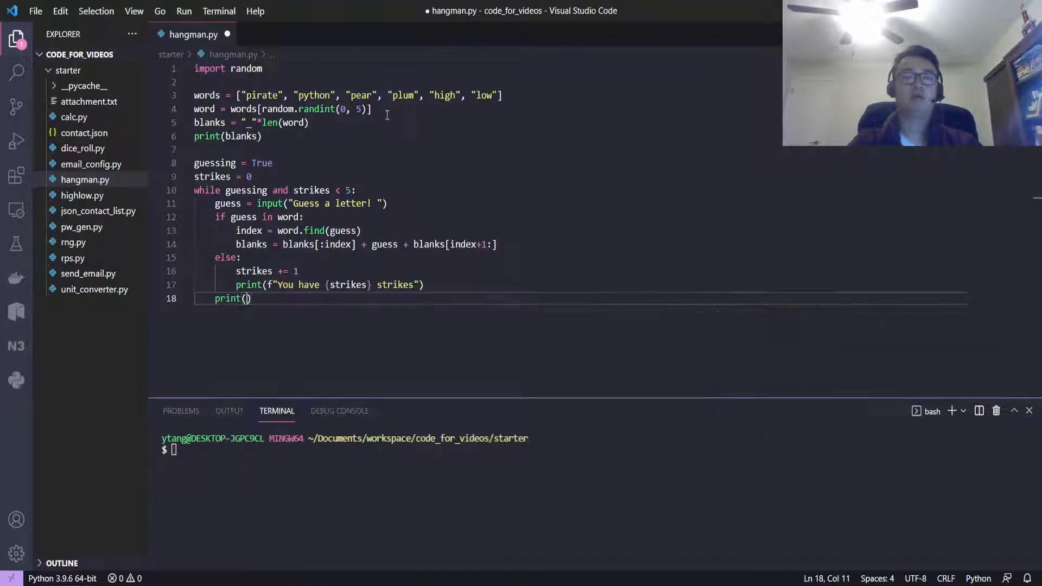
- Print blanks each loop and add the win check printing "You Win!" and setting guessing = False
text(blanks)
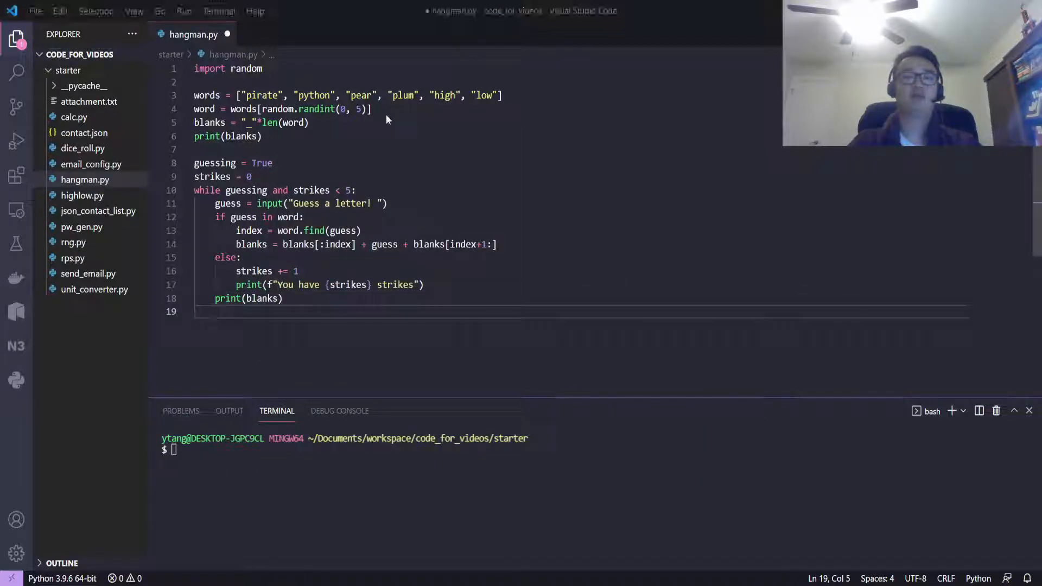
text(if "))
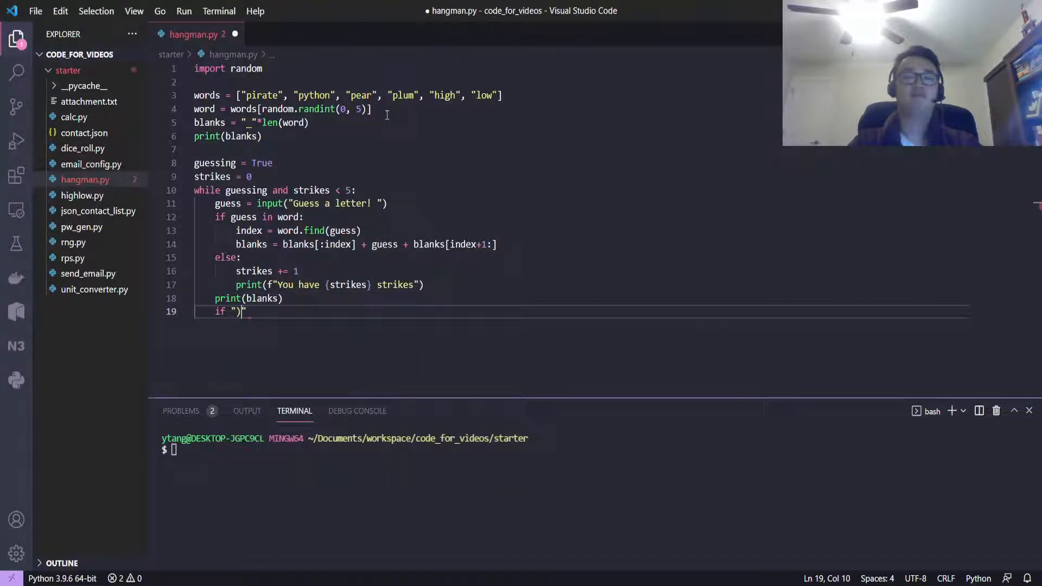
text(" in blanks:)
text(print()
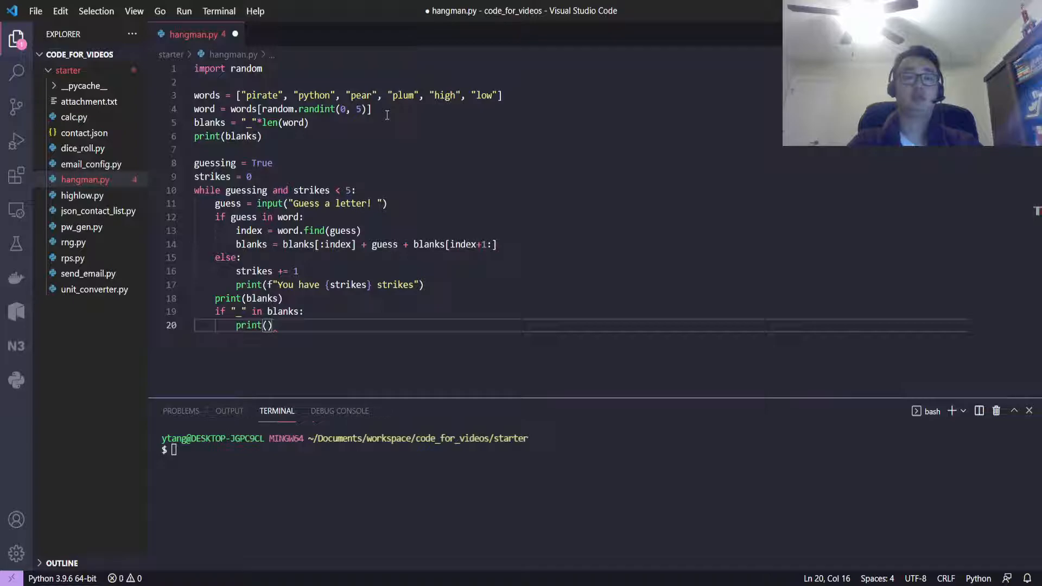
text("You Win!")
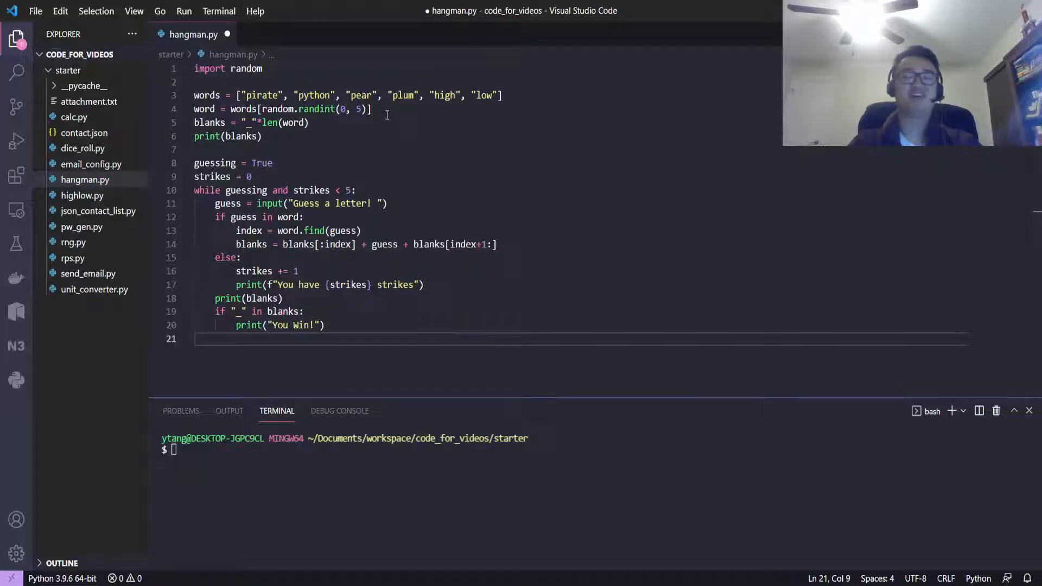
text(guessing = F)
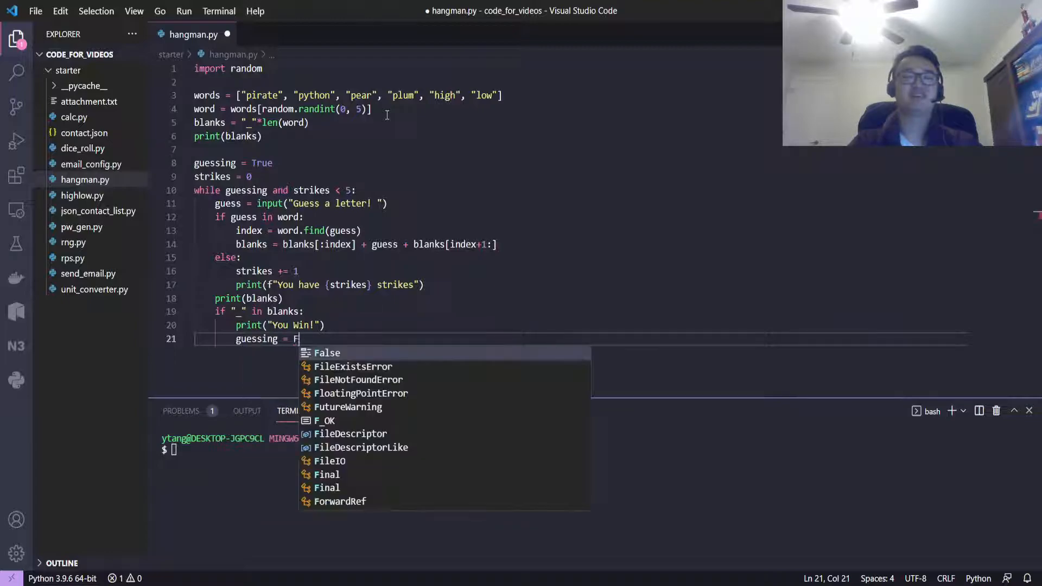
key(Enter)
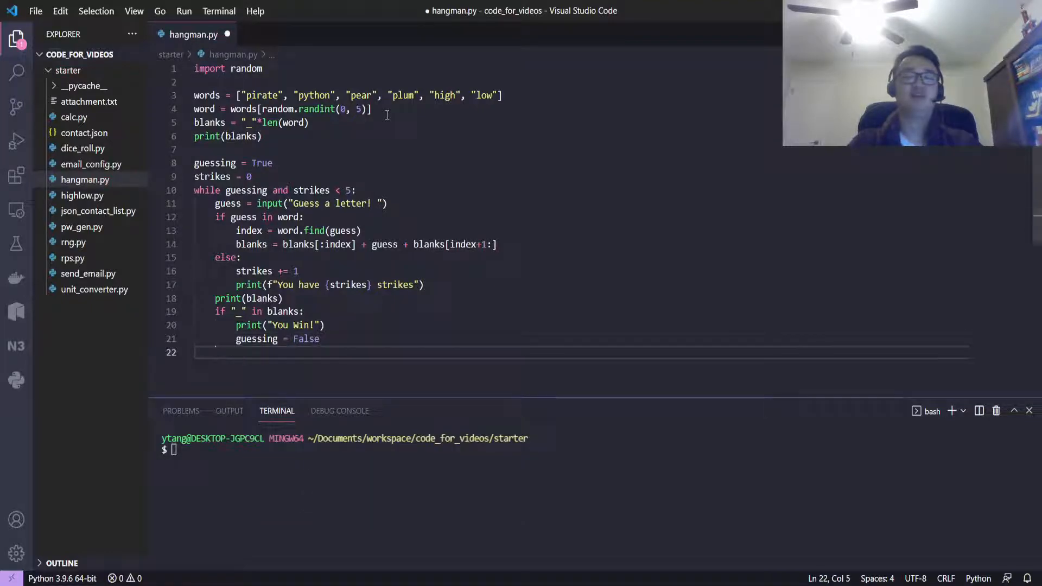
- Add if strikes == 5: print("You Lose :(") and save hangman.py
text(if strikes)
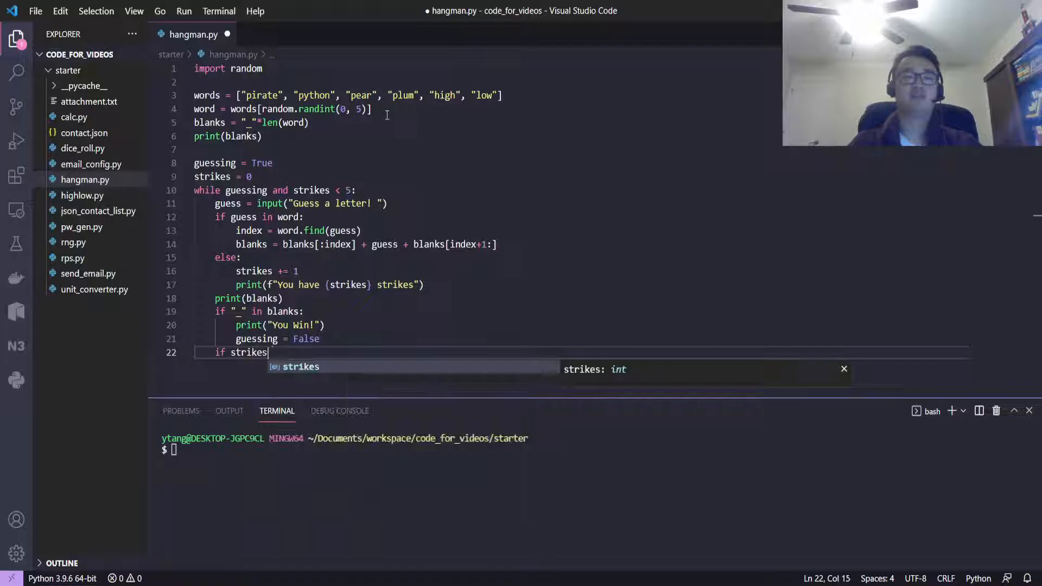
text(== 5:)
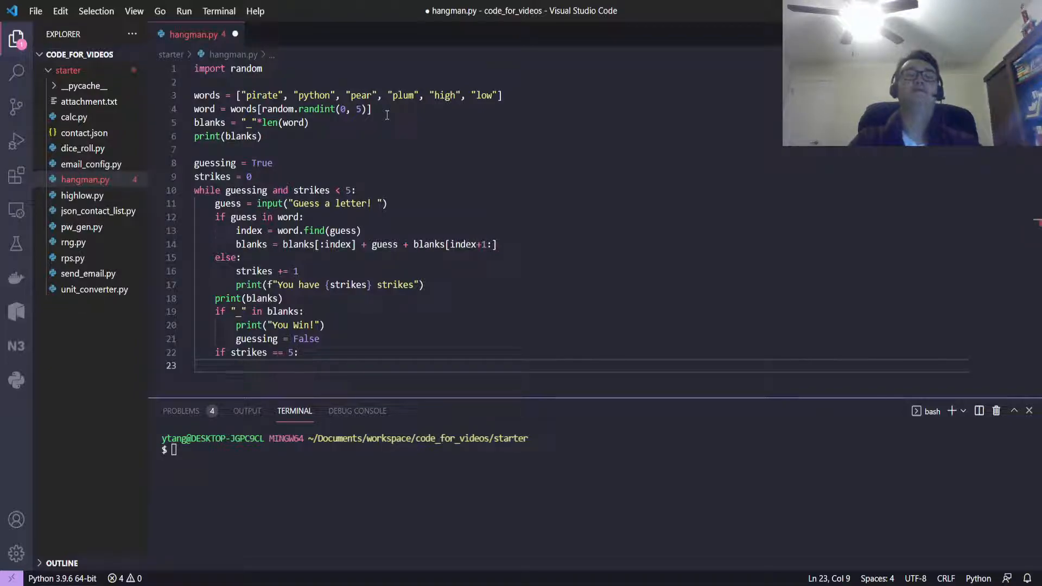
text(printU)
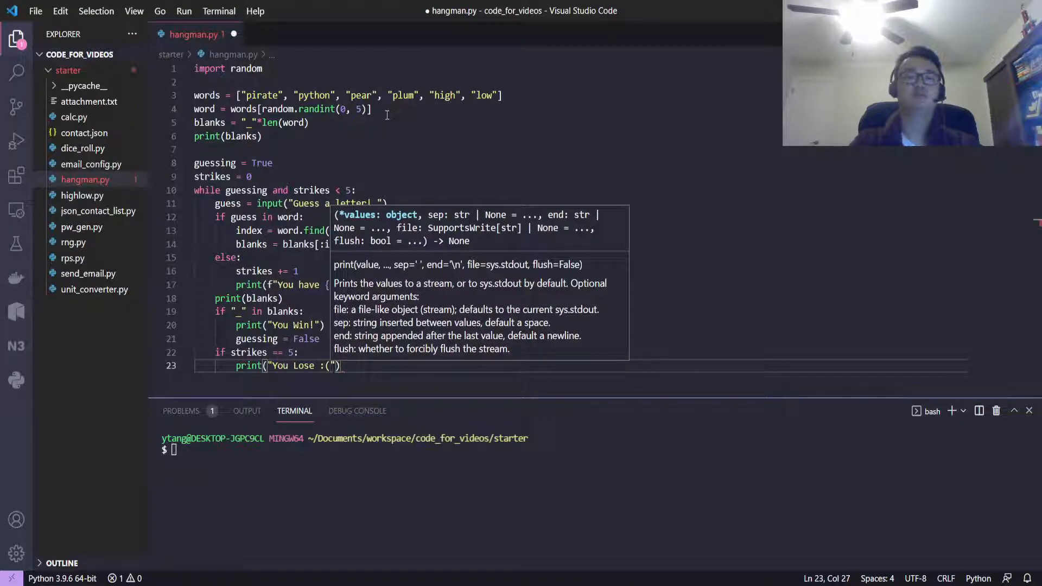
key(ctrl+s)
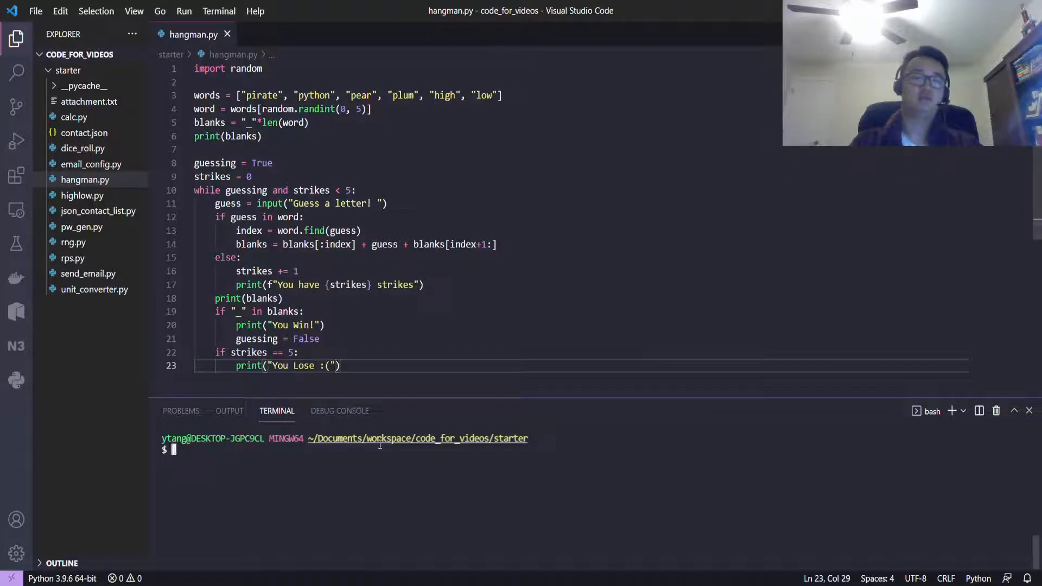
- Run python hangman.py, fix the win check to "_" not in blanks, and guess p-e-a-r to win
text(python hangman.py)
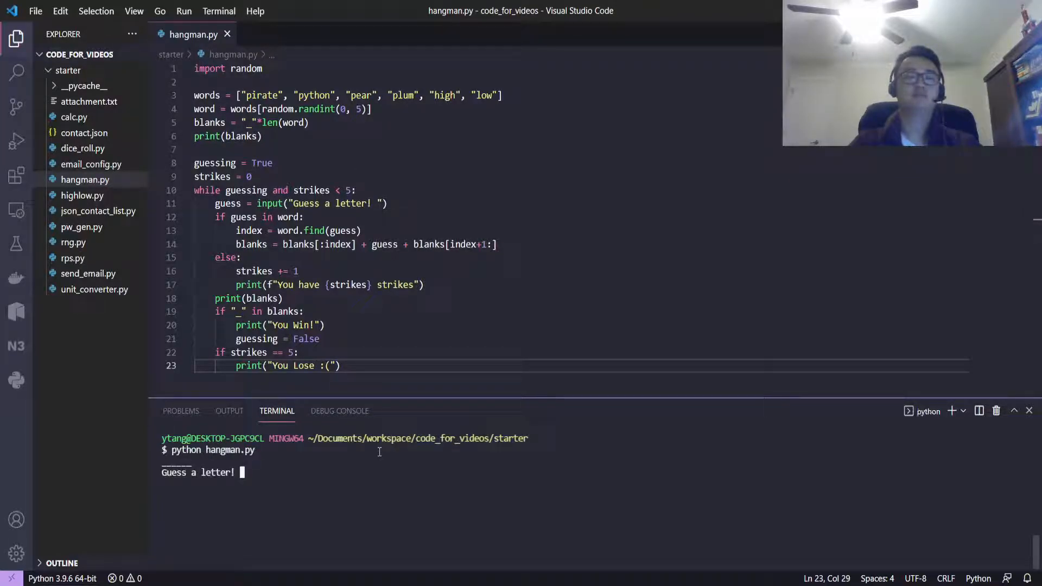
text(p)
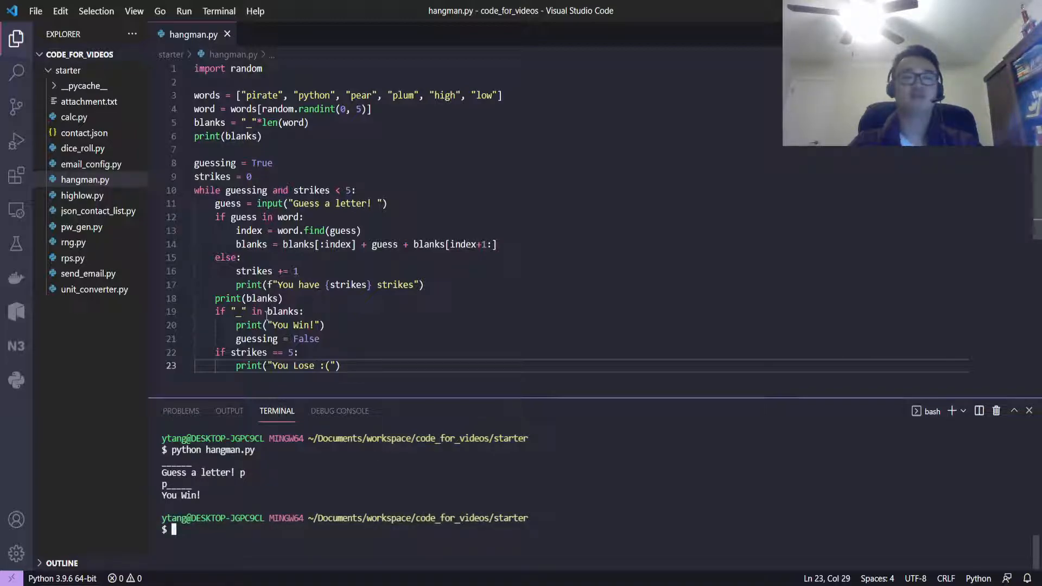
text(not)
text(python hangman.py)
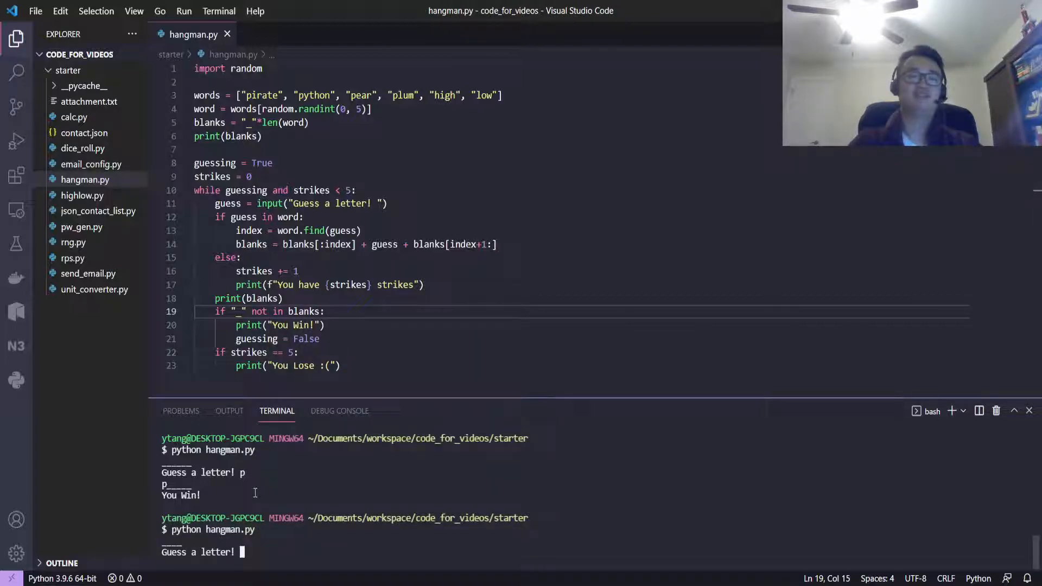
text(p)
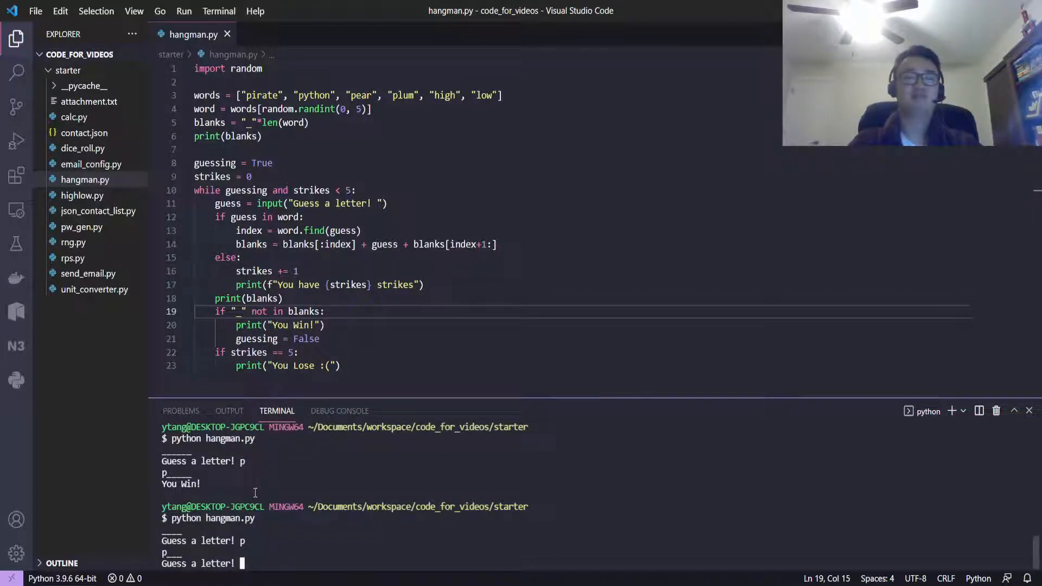
text(e)
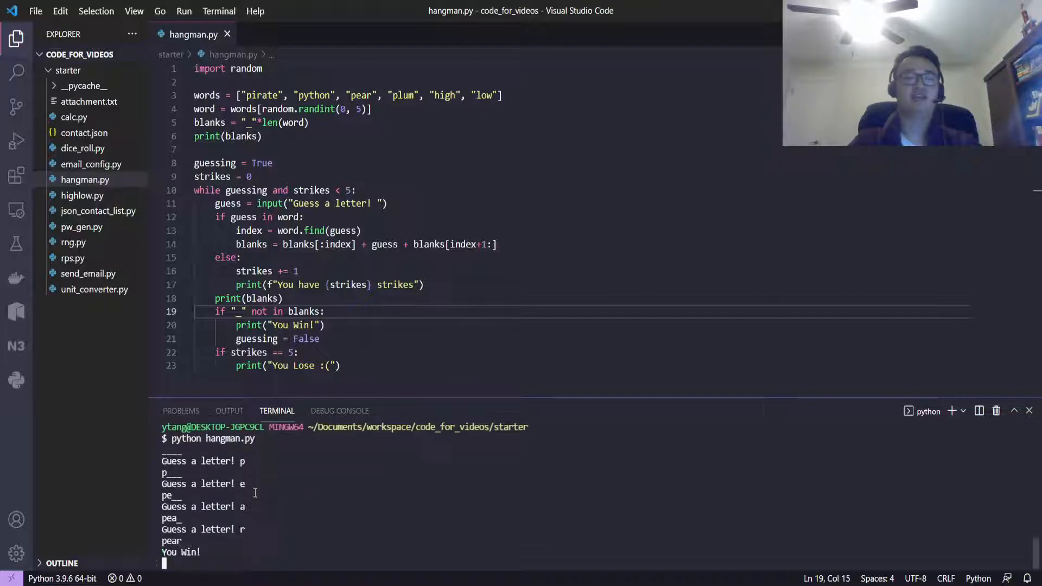